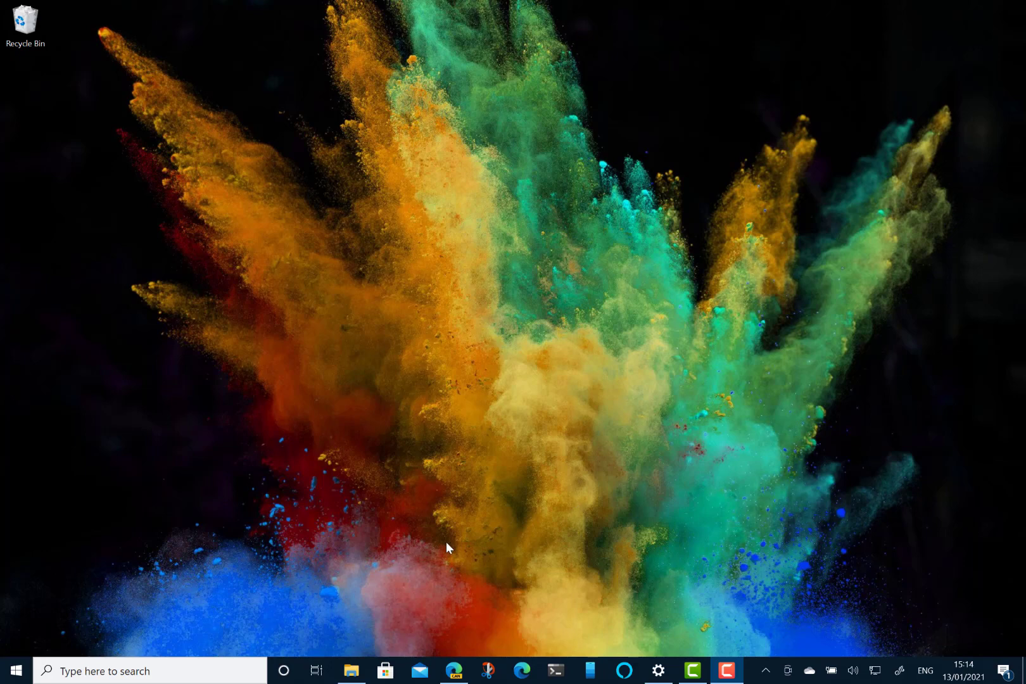
{"action": "mouse_move", "coordinate": [517, 515]}
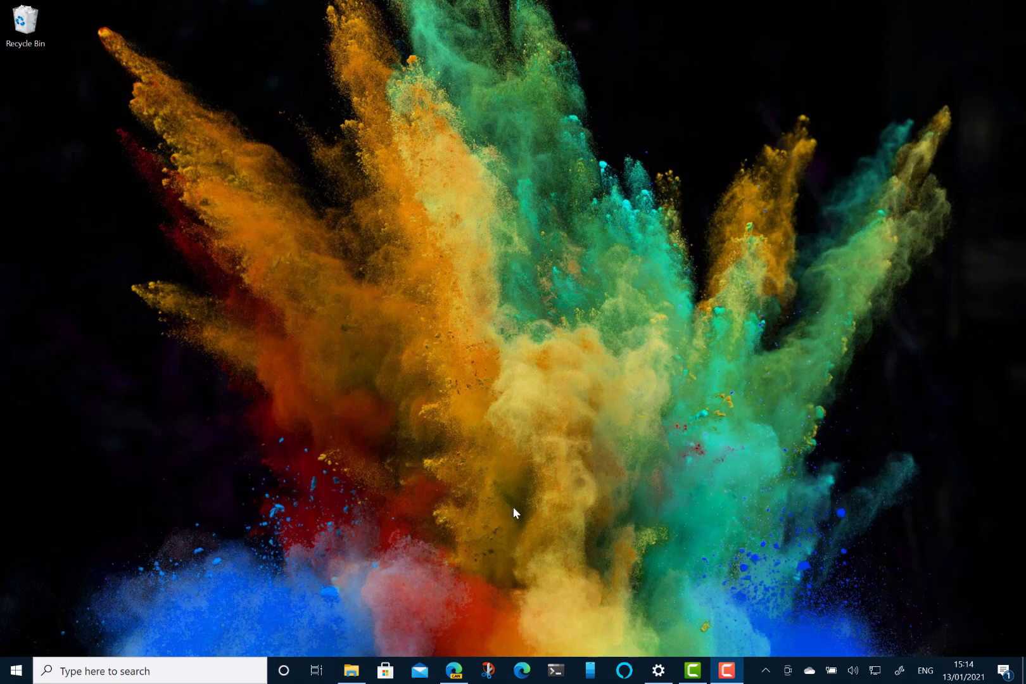
{"action": "mouse_move", "coordinate": [458, 436]}
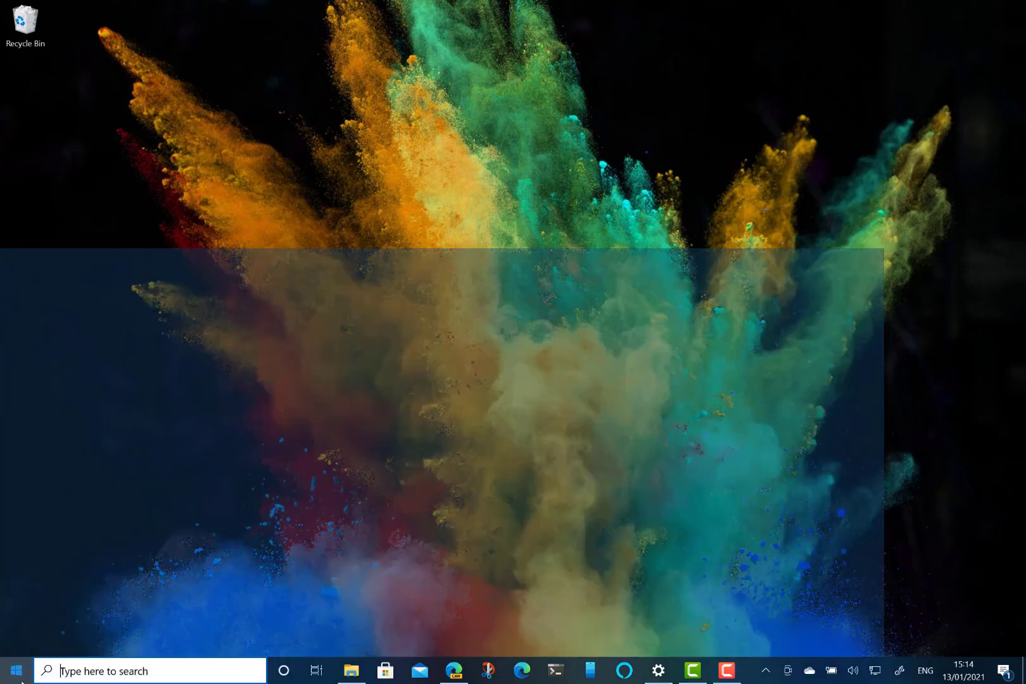
Reach the Colours personalisation page and switch the colour mode to Light.
{"action": "left_click", "coordinate": [12, 671]}
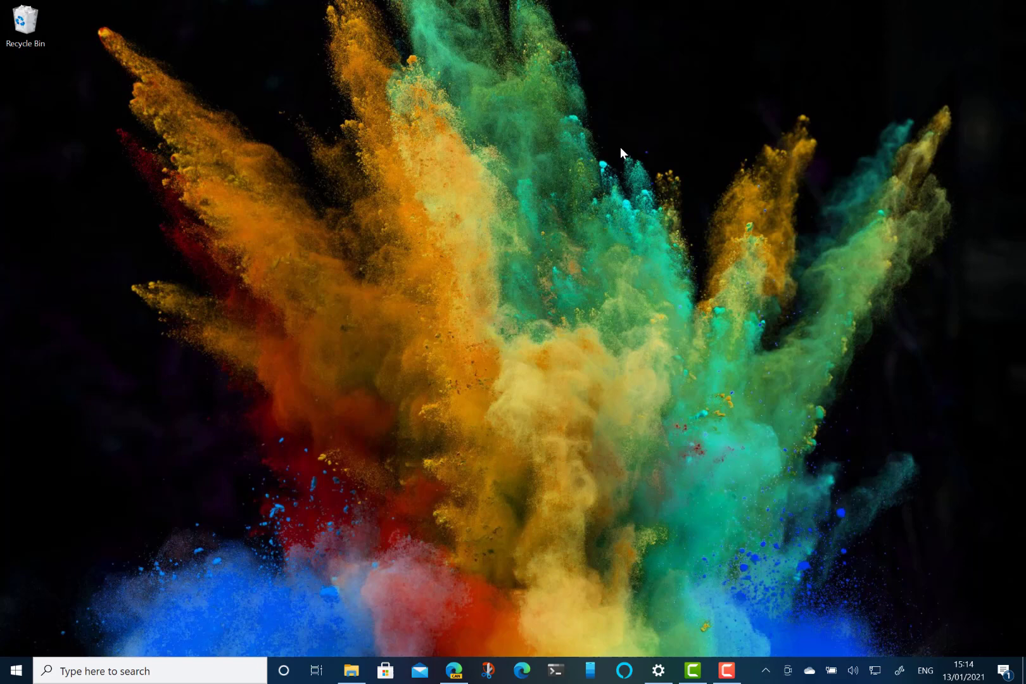
{"action": "mouse_move", "coordinate": [652, 619]}
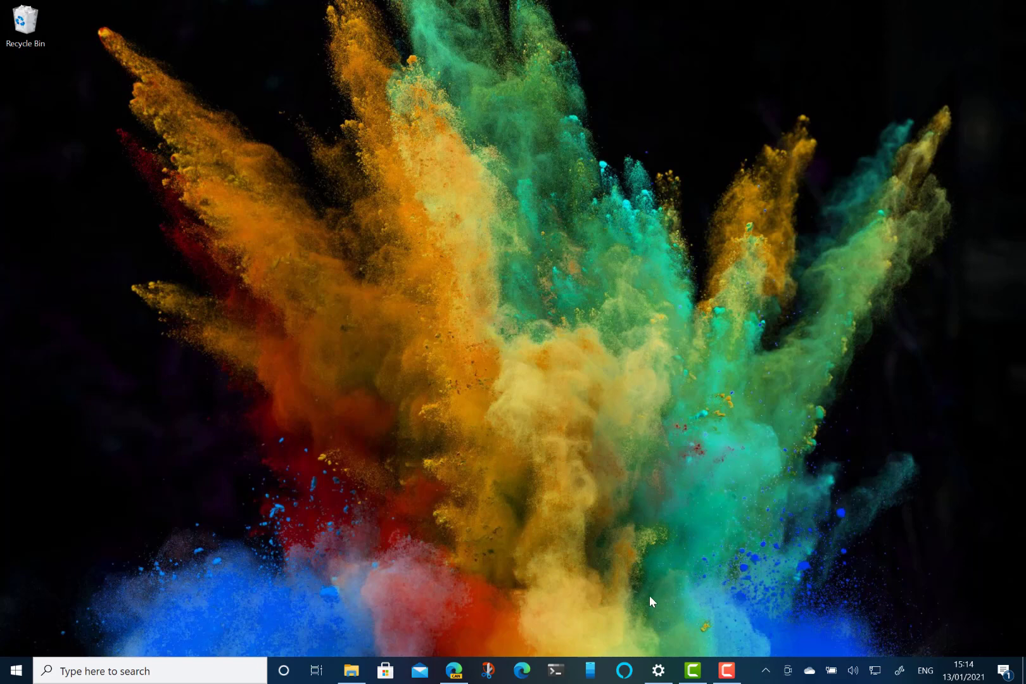
{"action": "mouse_move", "coordinate": [661, 670]}
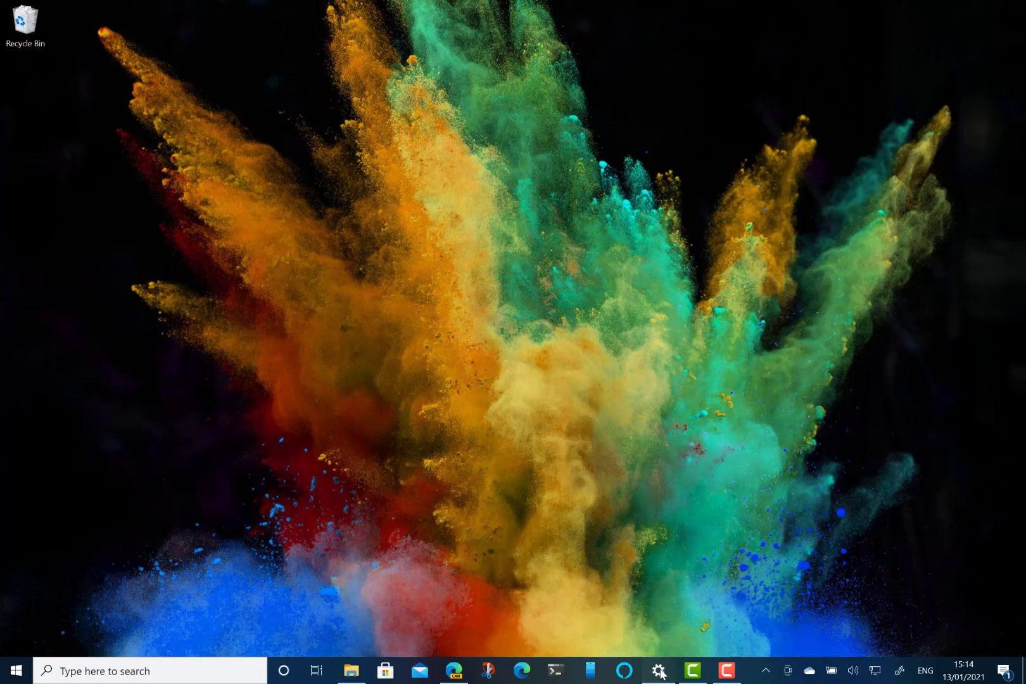
{"action": "left_click", "coordinate": [659, 672]}
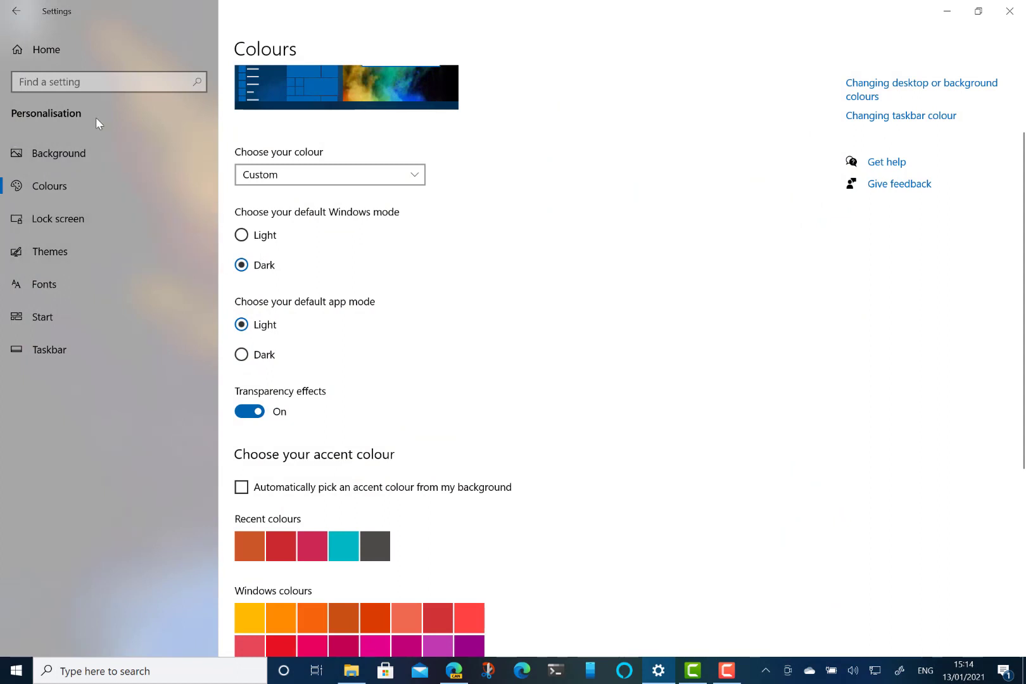
{"action": "mouse_move", "coordinate": [63, 199]}
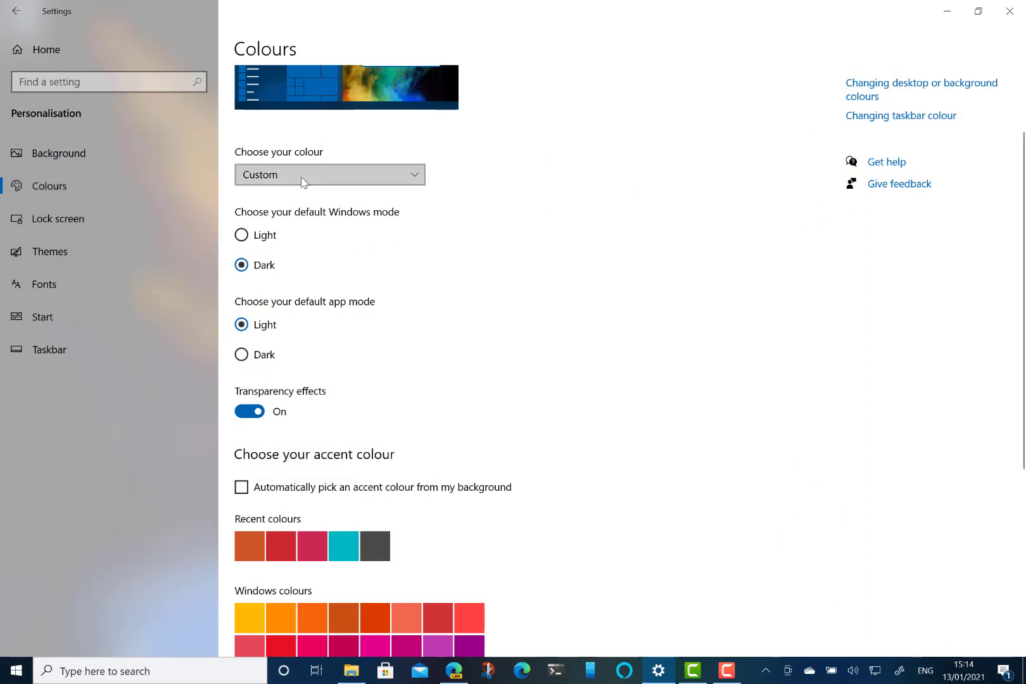
{"action": "left_click", "coordinate": [330, 174]}
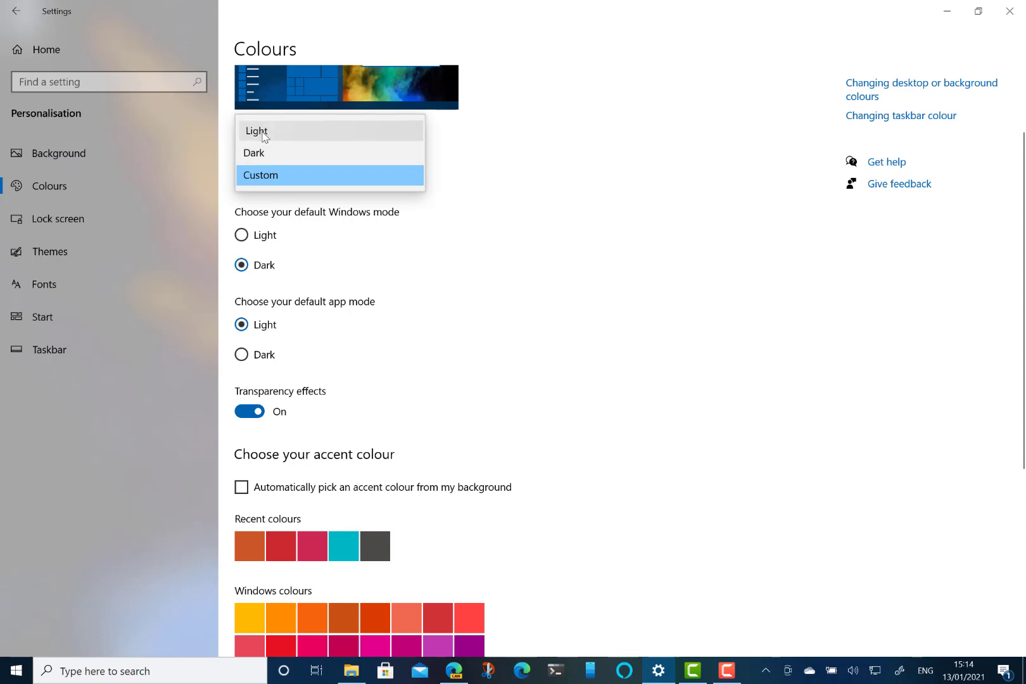
{"action": "left_click", "coordinate": [256, 130]}
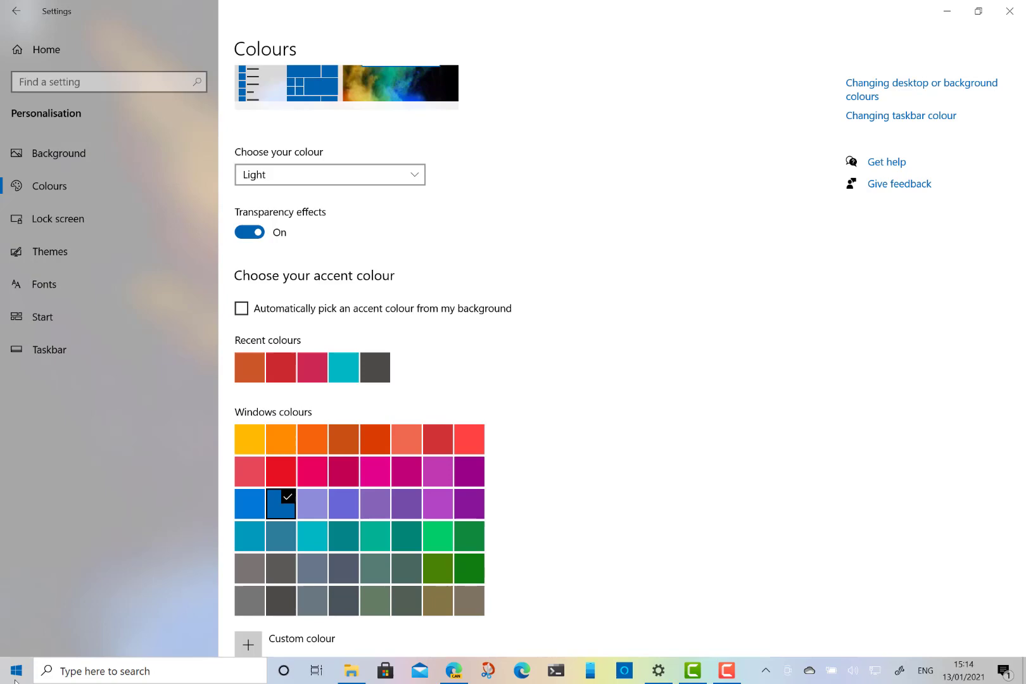
{"action": "left_click", "coordinate": [13, 671]}
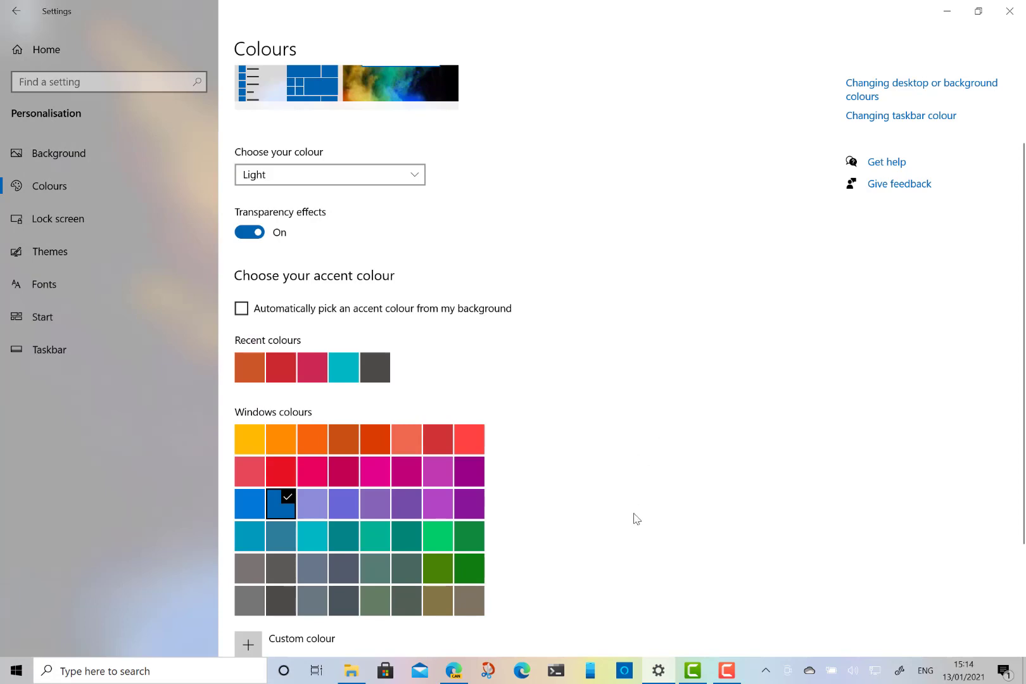
{"action": "mouse_move", "coordinate": [353, 671]}
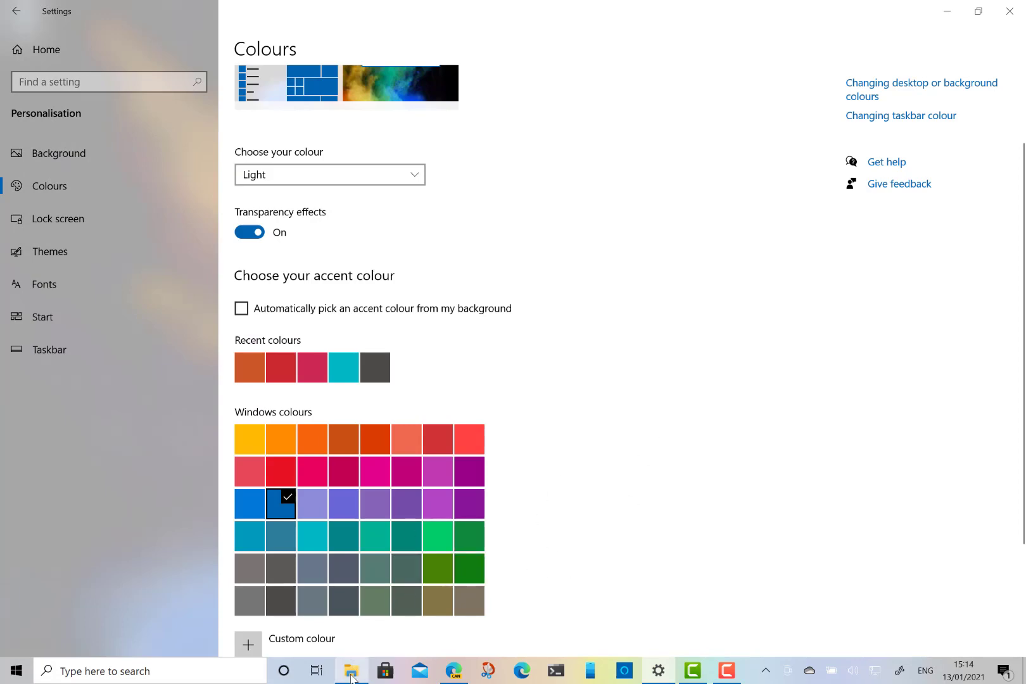
{"action": "left_click", "coordinate": [352, 671]}
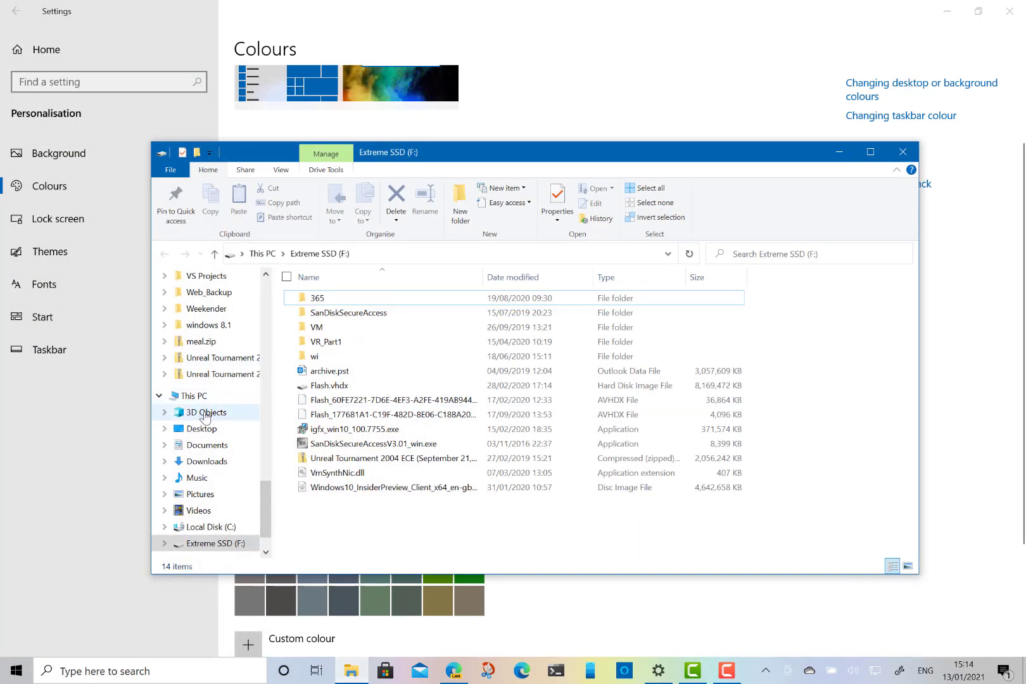
{"action": "left_click", "coordinate": [205, 413]}
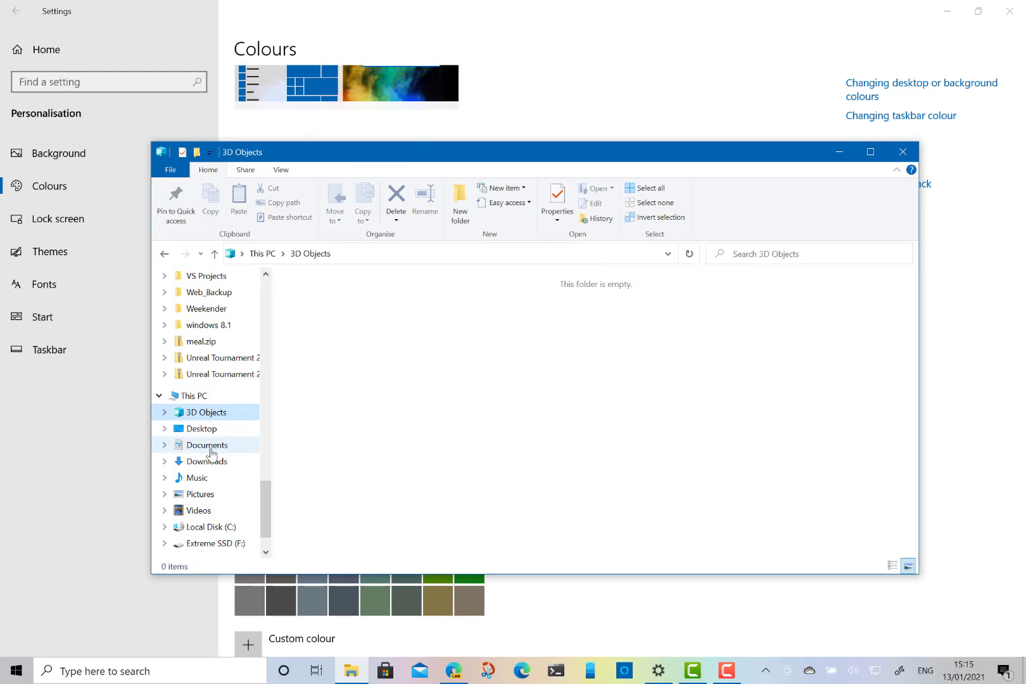
{"action": "left_click", "coordinate": [207, 445]}
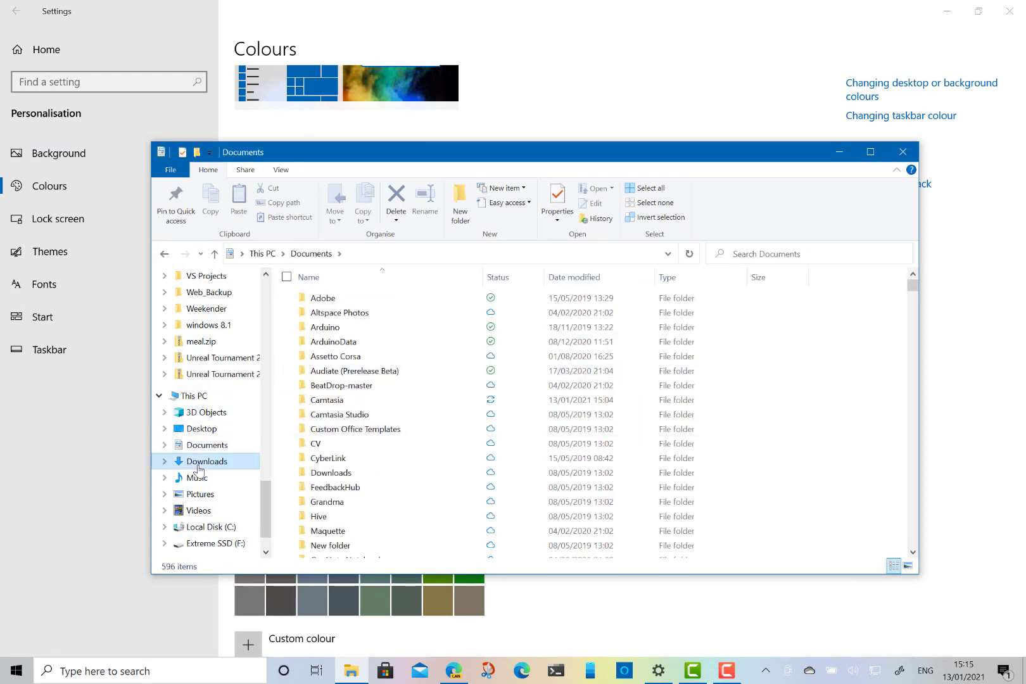
{"action": "left_click", "coordinate": [206, 461]}
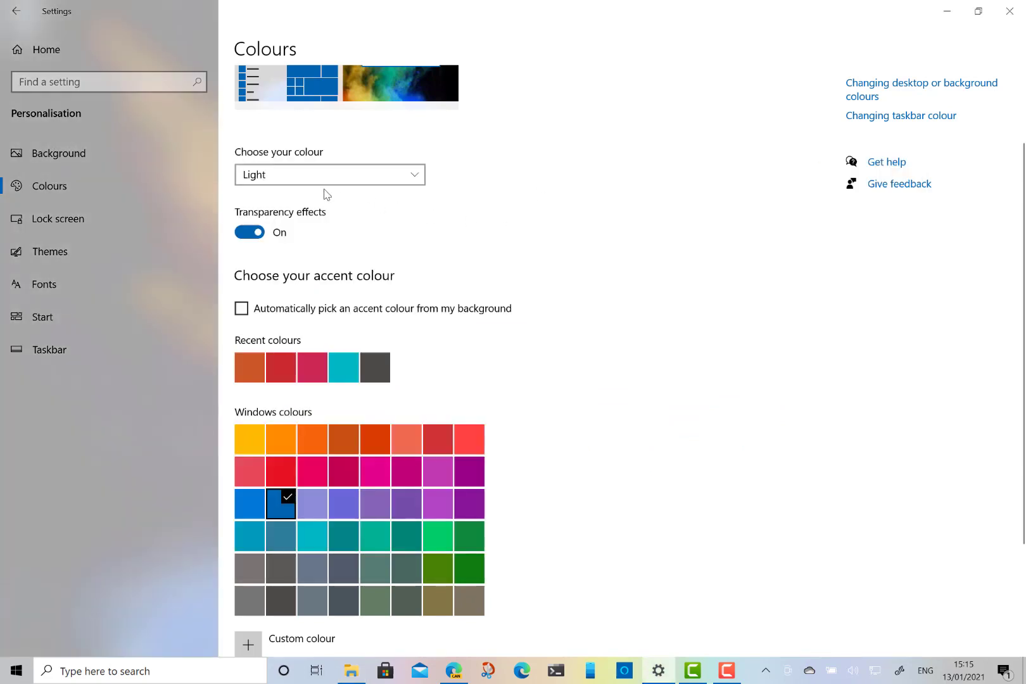
Switch the colour mode to Dark, darkening Settings and the taskbar.
{"action": "left_click", "coordinate": [329, 175]}
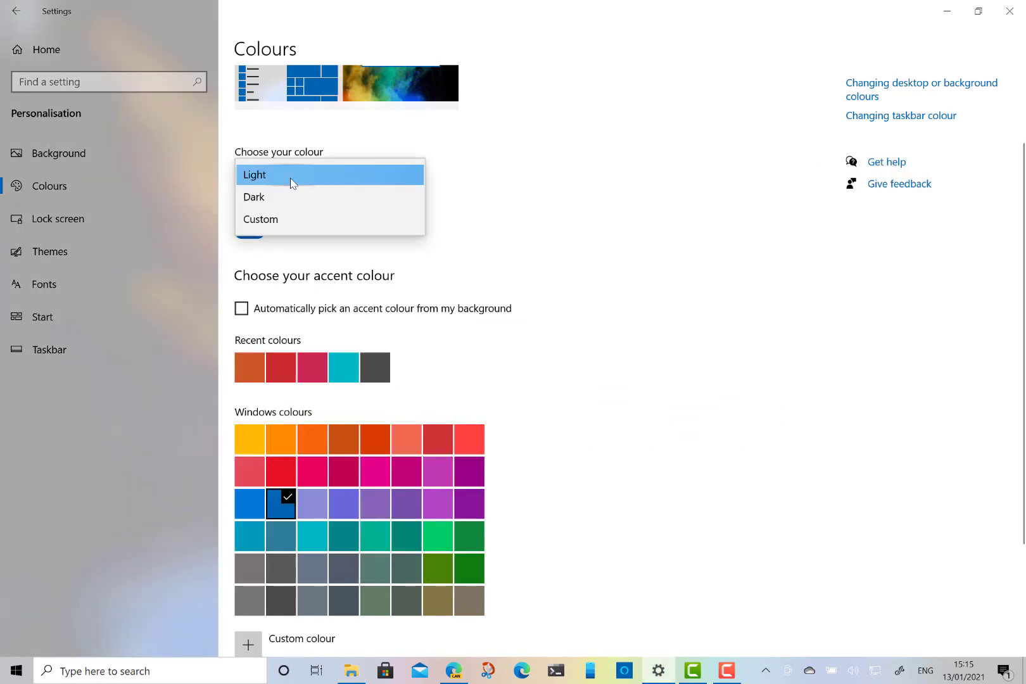
{"action": "mouse_move", "coordinate": [274, 199]}
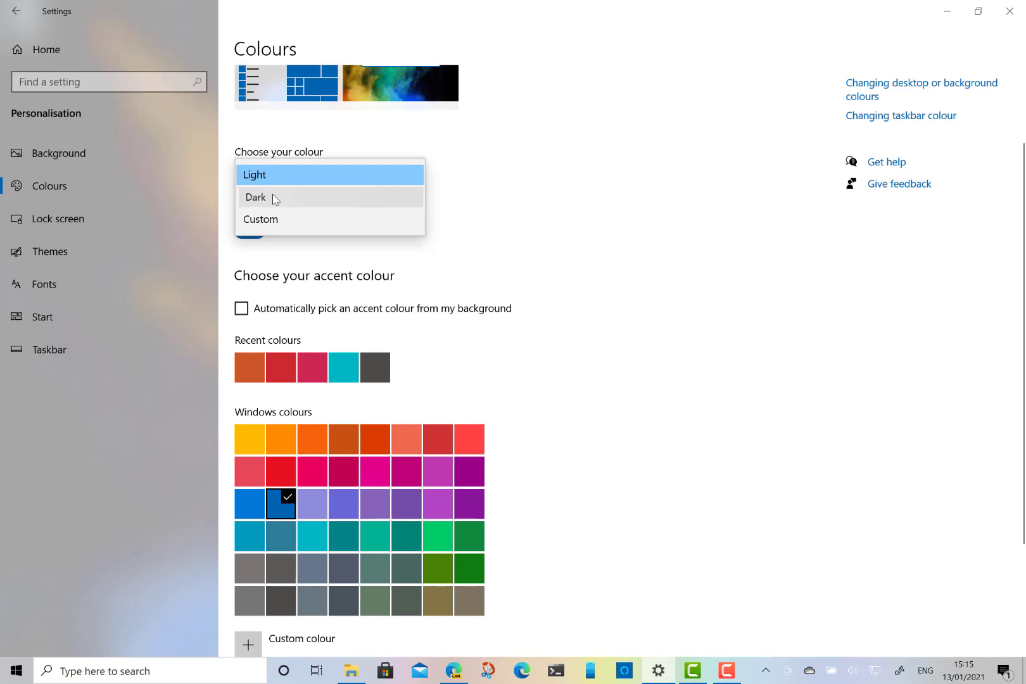
{"action": "left_click", "coordinate": [256, 197]}
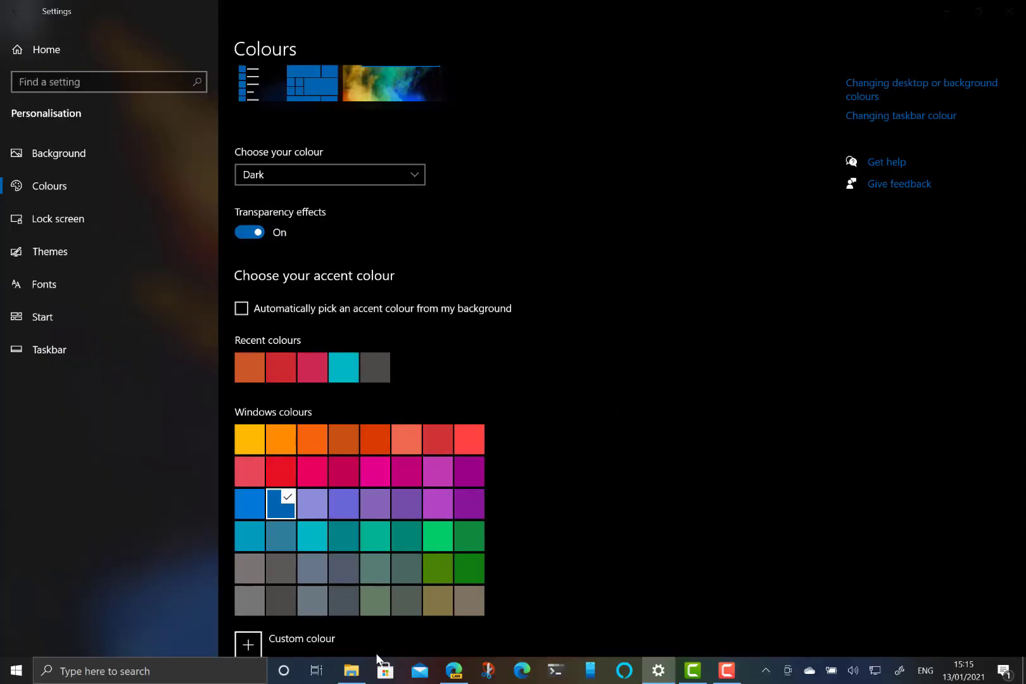
{"action": "left_click", "coordinate": [350, 670]}
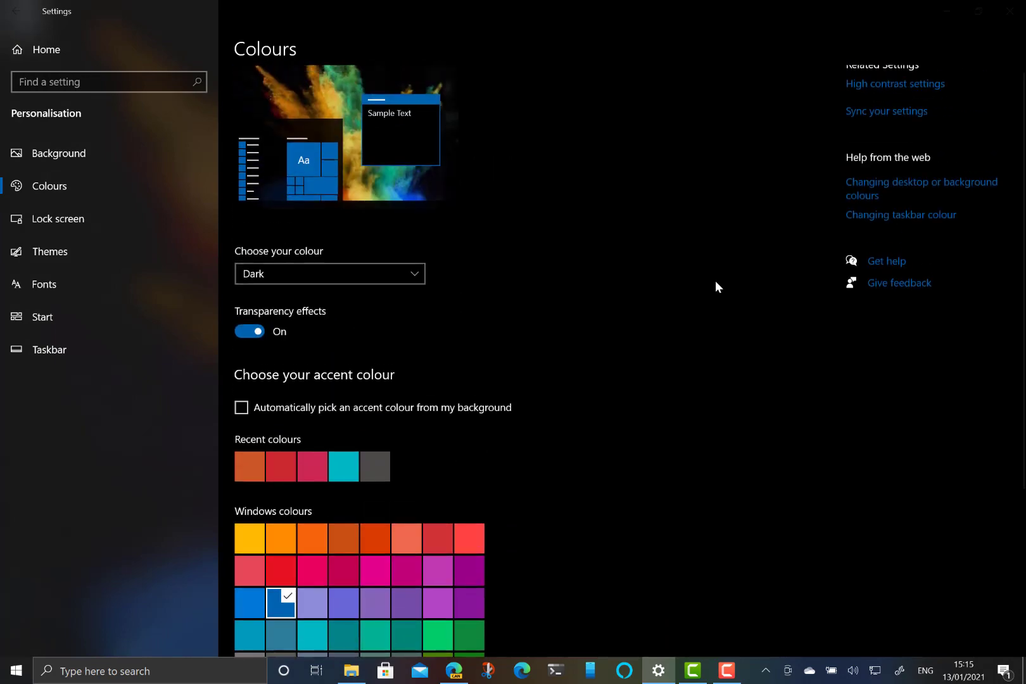
Show the accent colour on Start, taskbar and action centre.
{"action": "scroll", "scroll_direction": "down", "scroll_amount": 3}
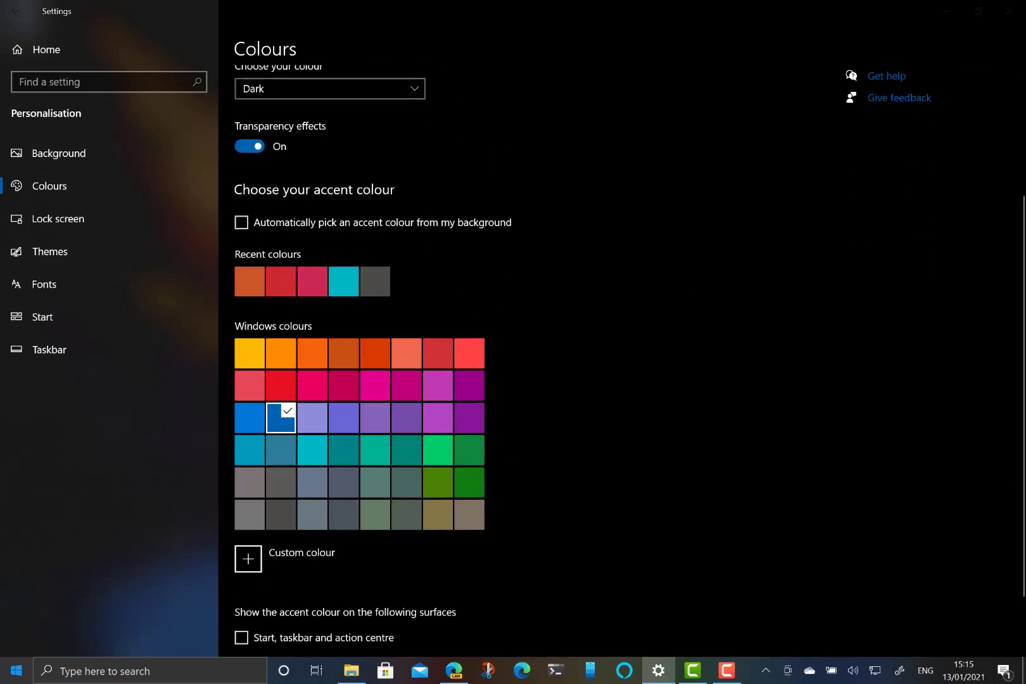
{"action": "left_click", "coordinate": [15, 671]}
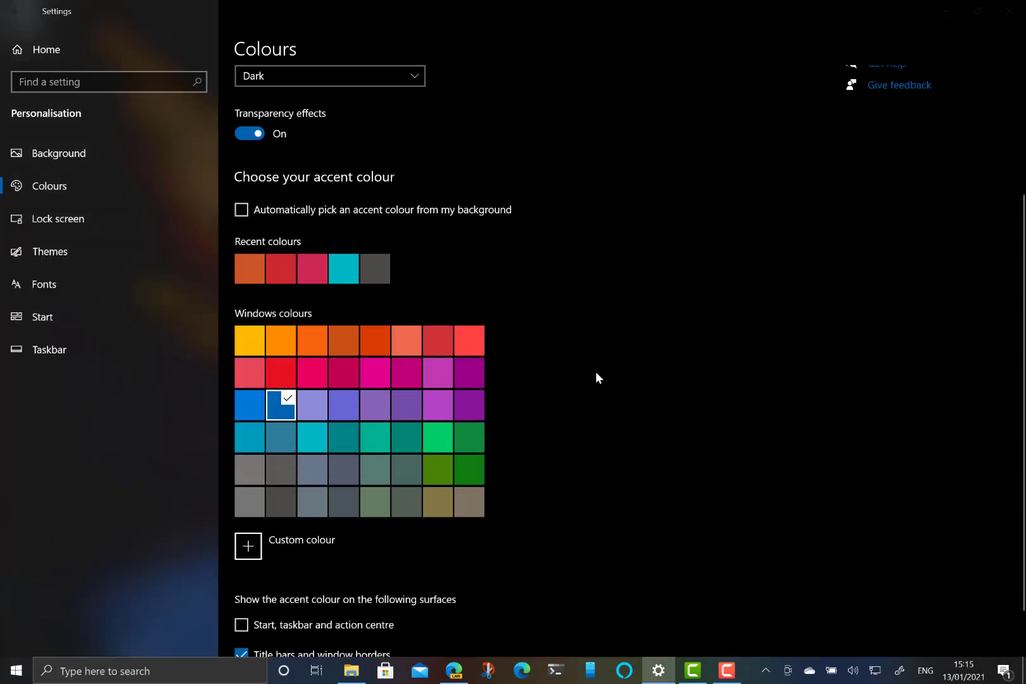
{"action": "scroll", "scroll_direction": "down", "scroll_amount": 3}
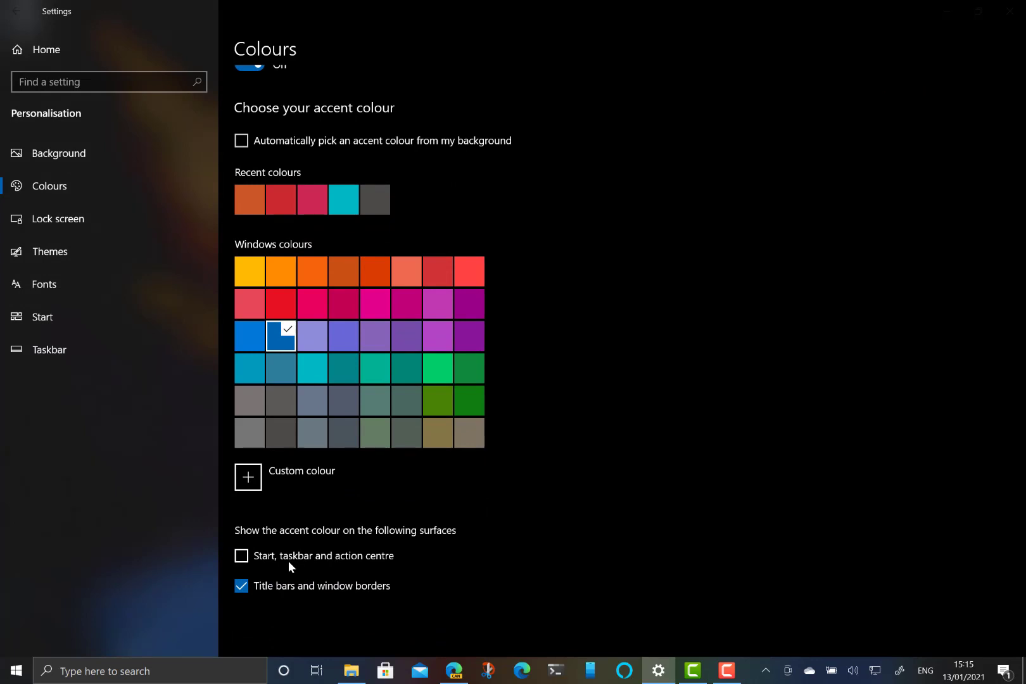
{"action": "mouse_move", "coordinate": [257, 561]}
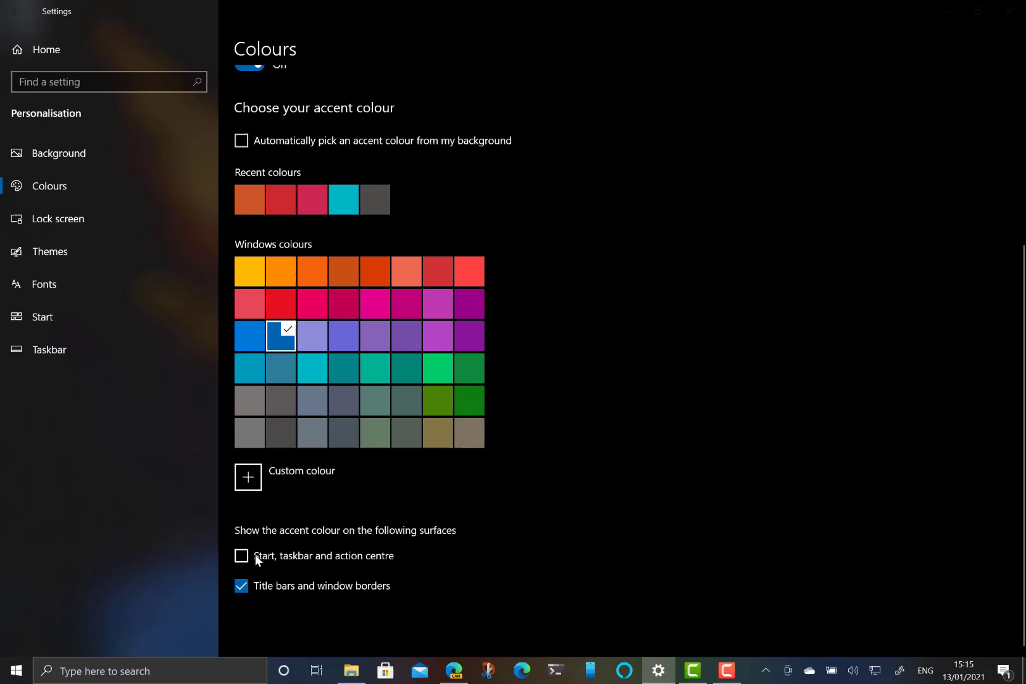
{"action": "left_click", "coordinate": [240, 556]}
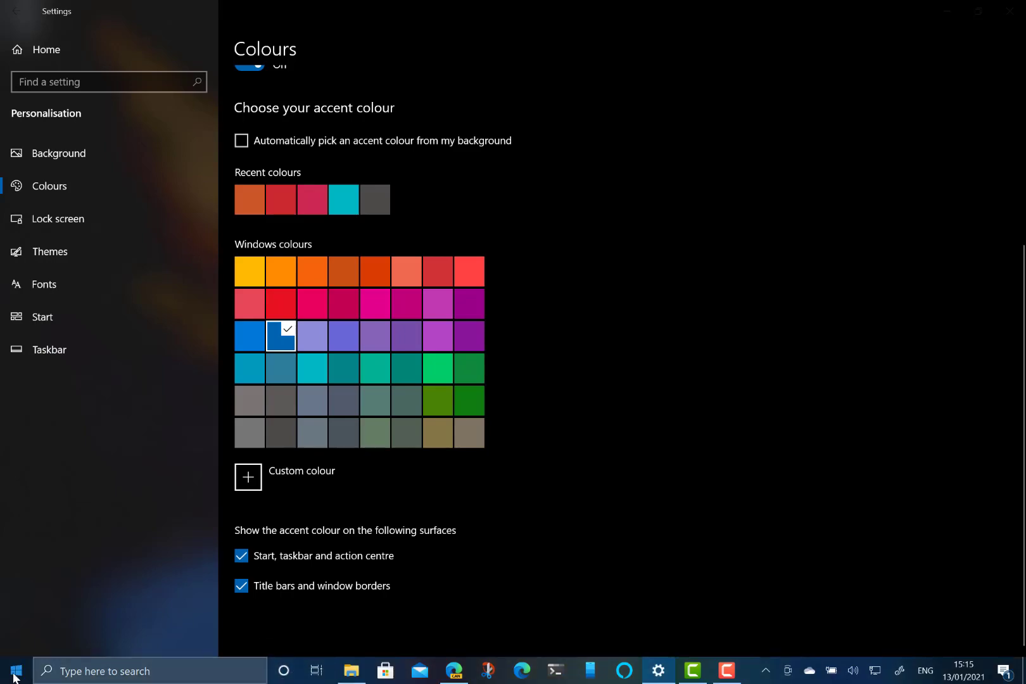
{"action": "left_click", "coordinate": [14, 672]}
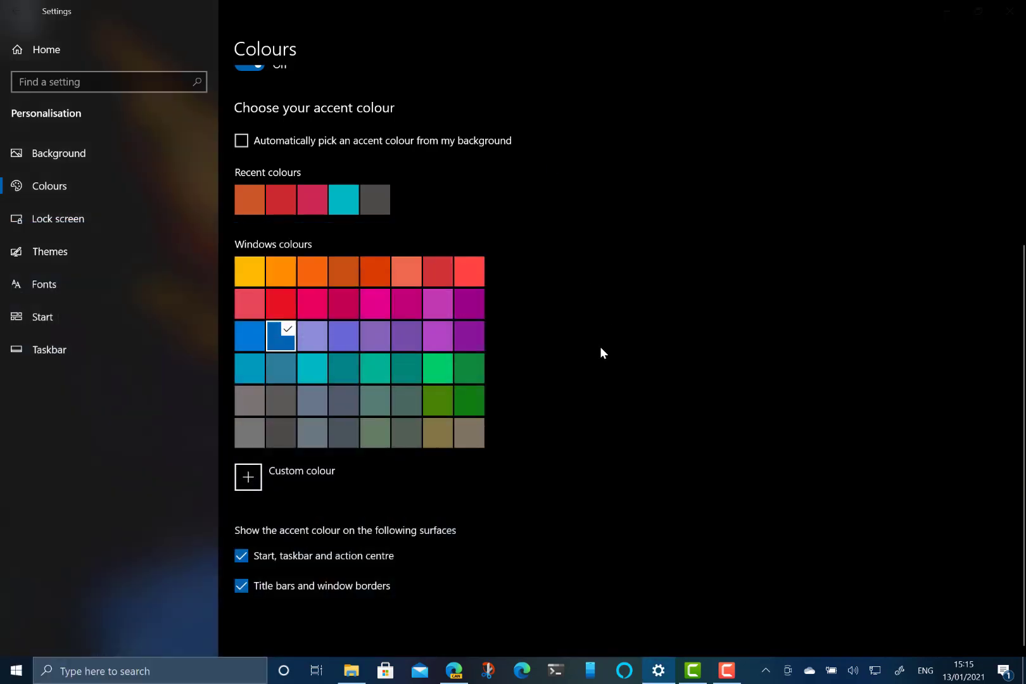
{"action": "mouse_move", "coordinate": [324, 240]}
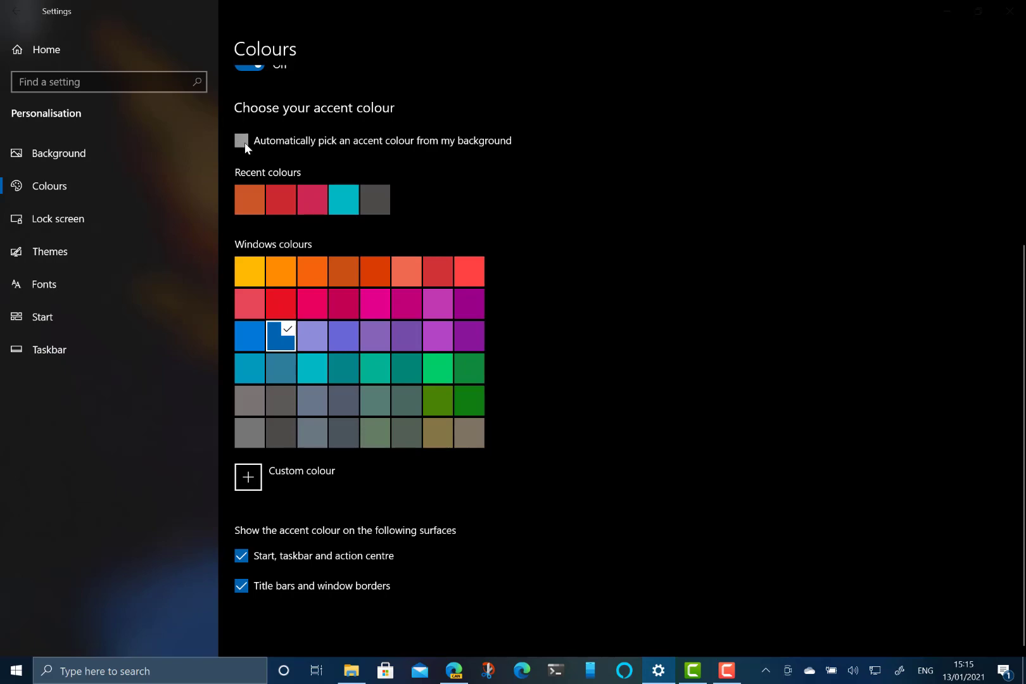
Make the accent red and toggle 'Title bars and window borders' off then back on.
{"action": "left_click", "coordinate": [241, 142]}
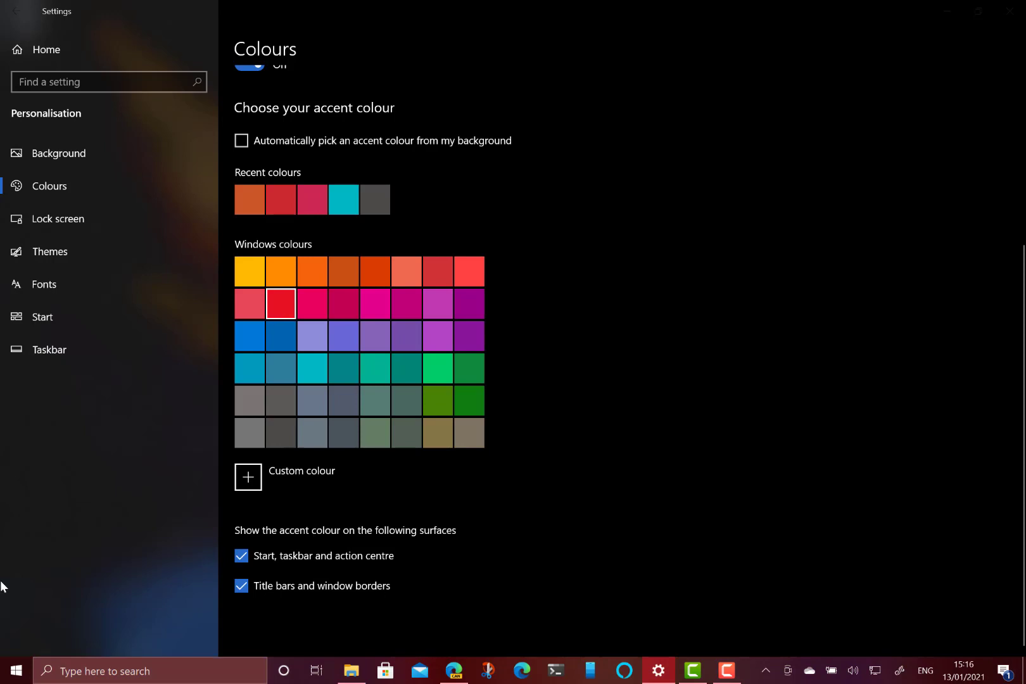
{"action": "left_click", "coordinate": [15, 670]}
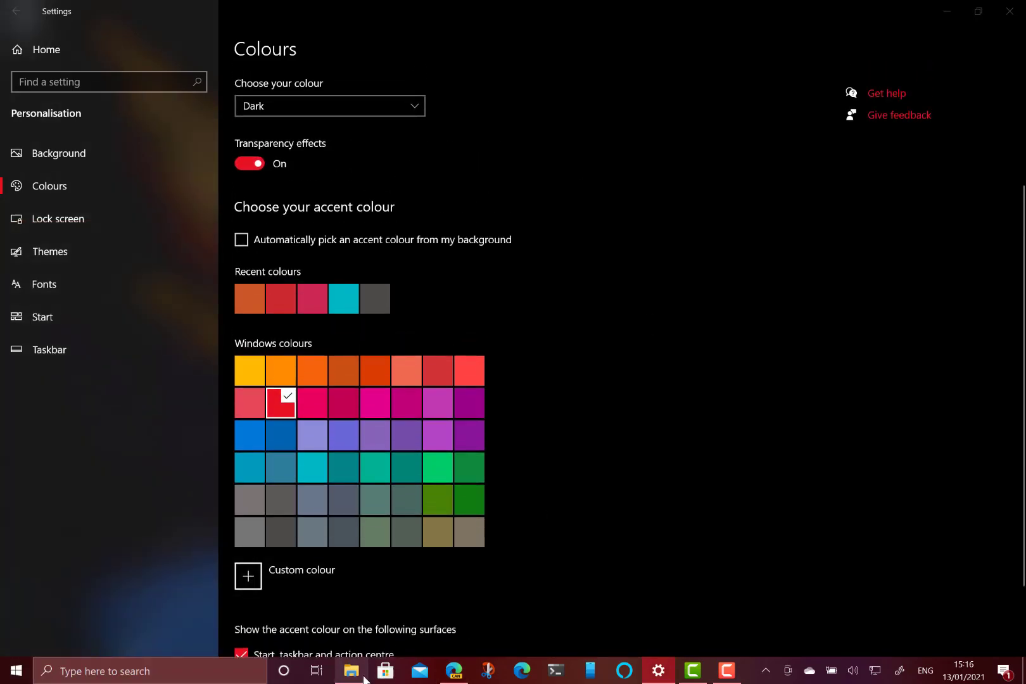
{"action": "left_click", "coordinate": [349, 672]}
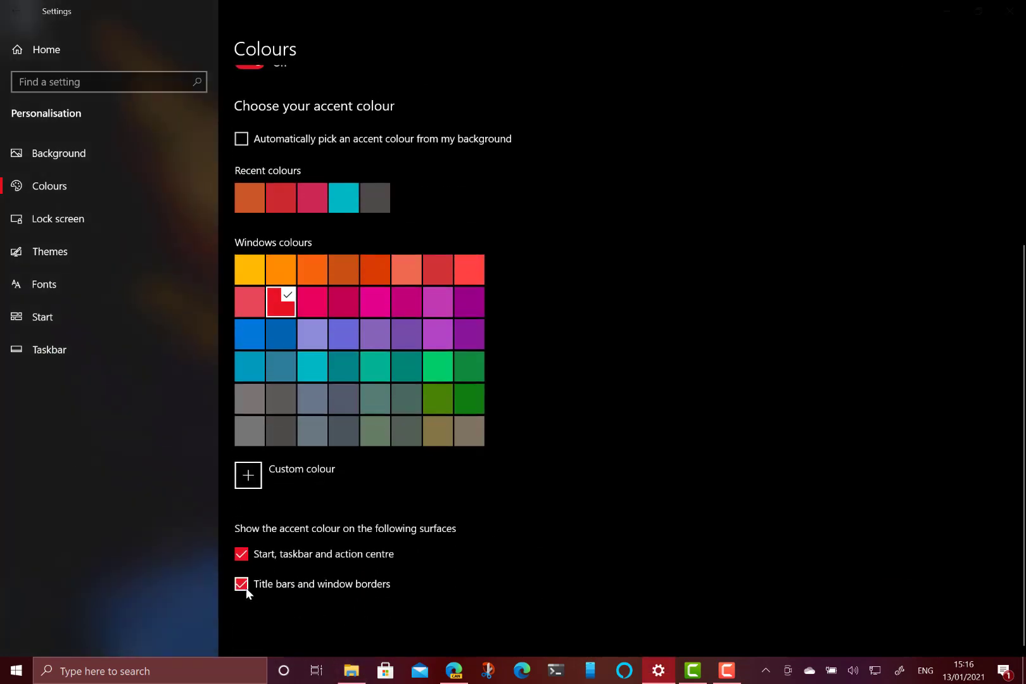
{"action": "left_click", "coordinate": [241, 584]}
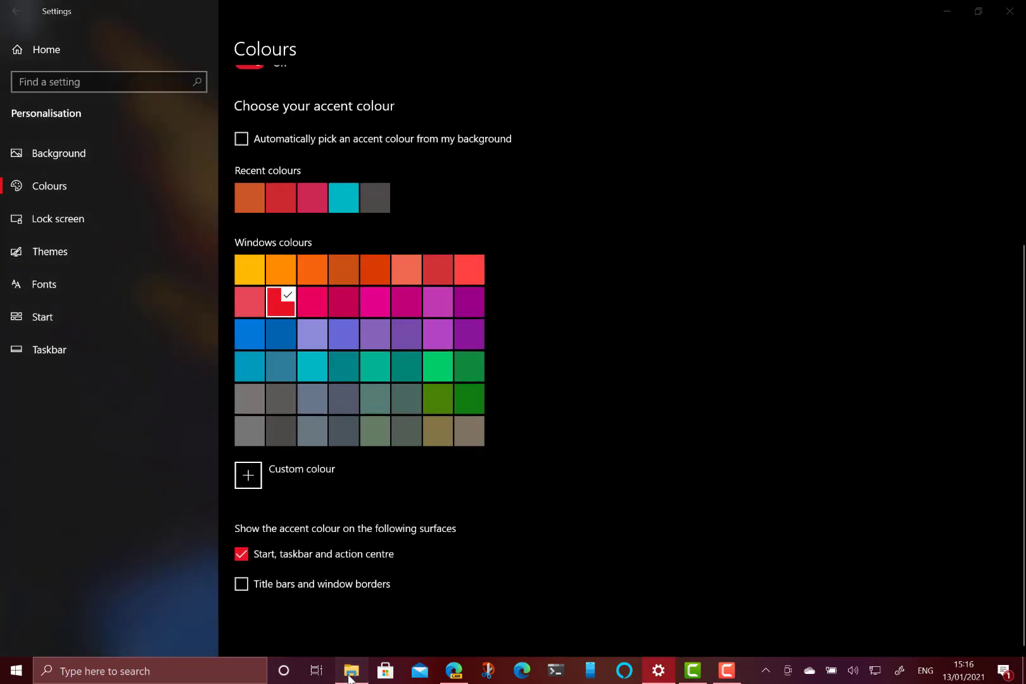
{"action": "left_click", "coordinate": [350, 671]}
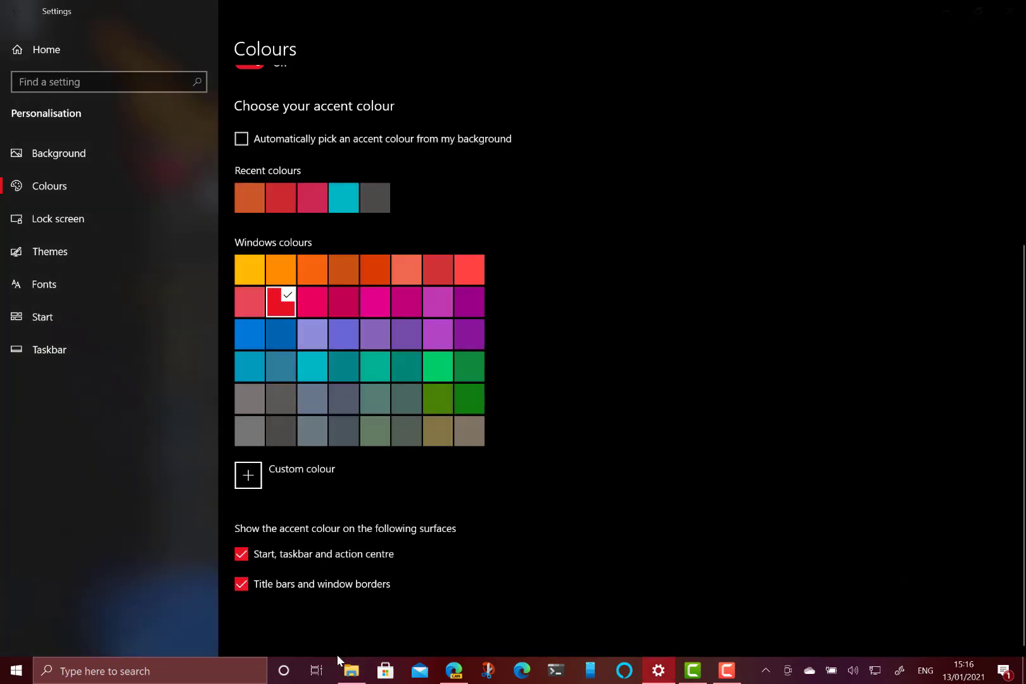
{"action": "left_click", "coordinate": [349, 670]}
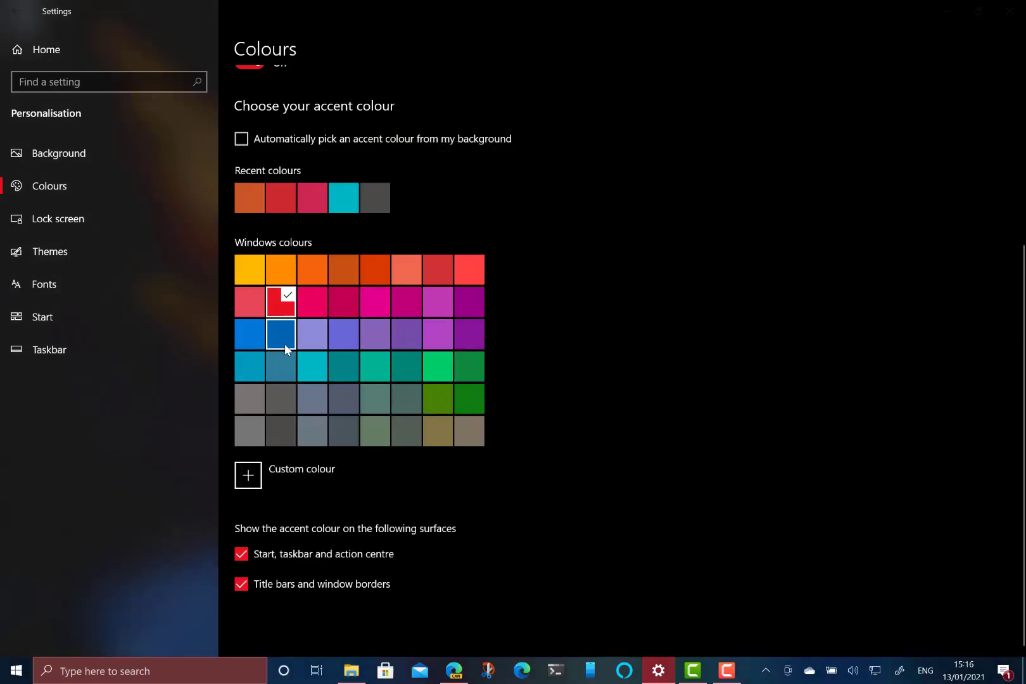
Make the accent blue and set Custom mode with dark Windows and light apps.
{"action": "left_click", "coordinate": [282, 335]}
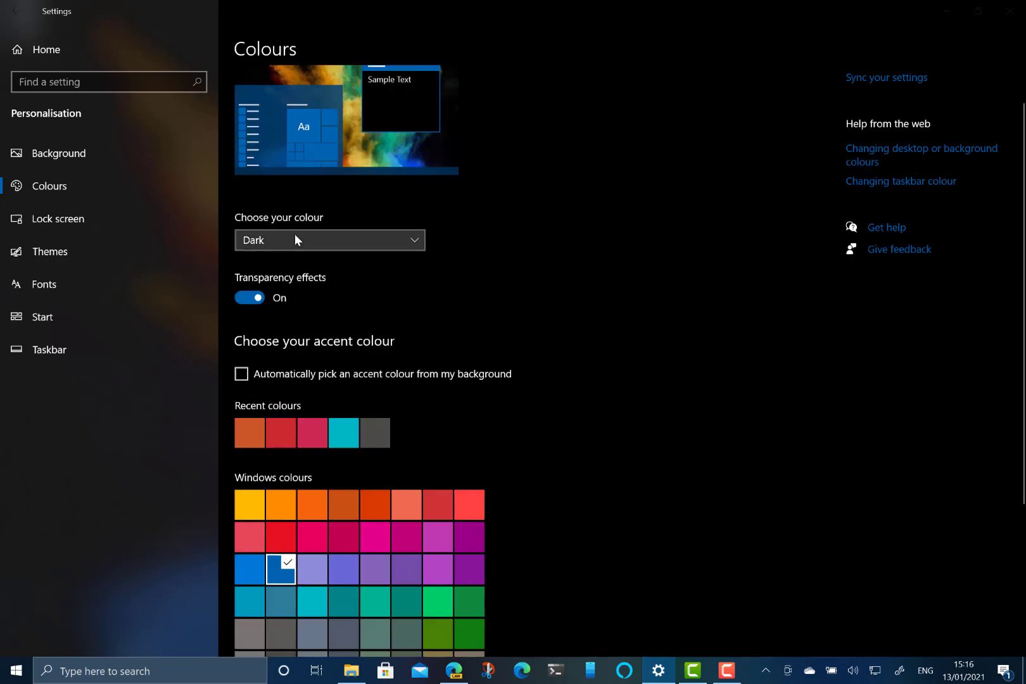
{"action": "left_click", "coordinate": [329, 241]}
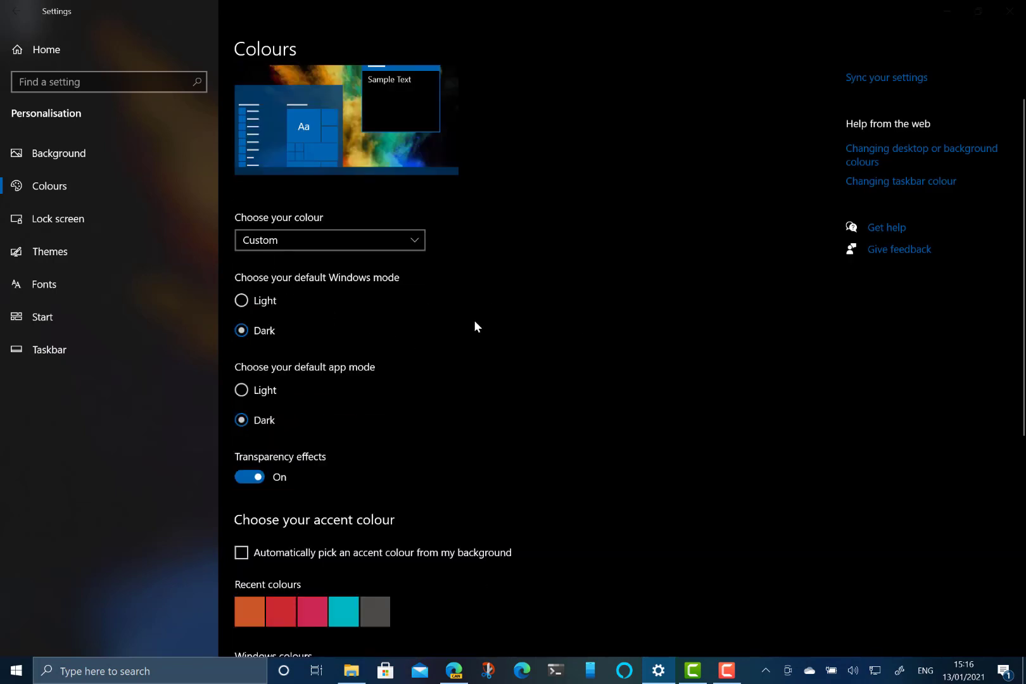
{"action": "mouse_move", "coordinate": [299, 287]}
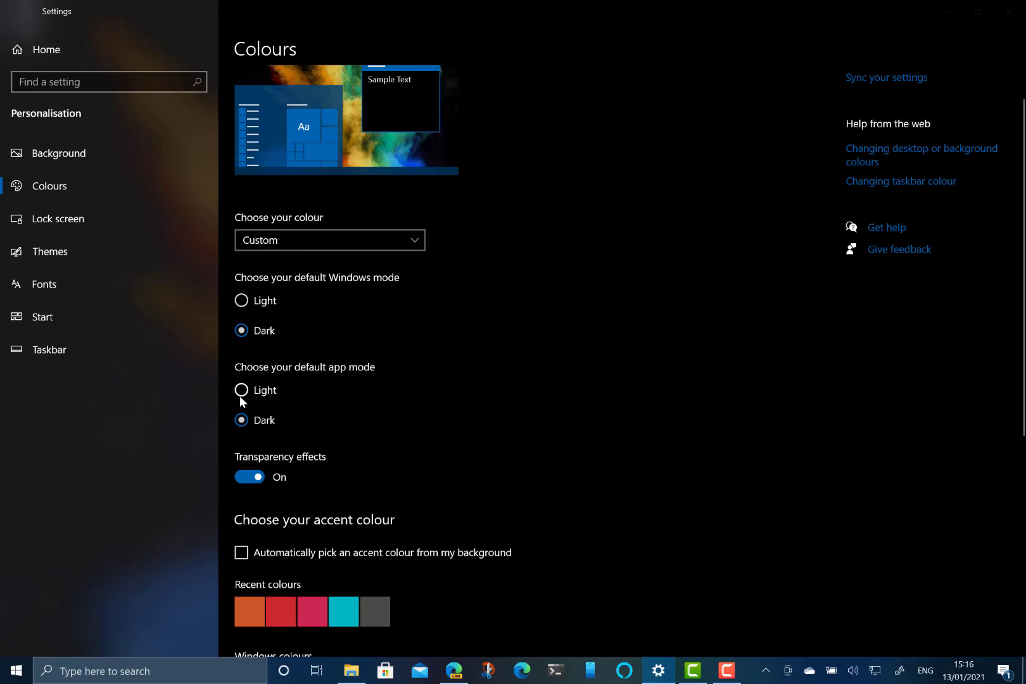
{"action": "left_click", "coordinate": [240, 390]}
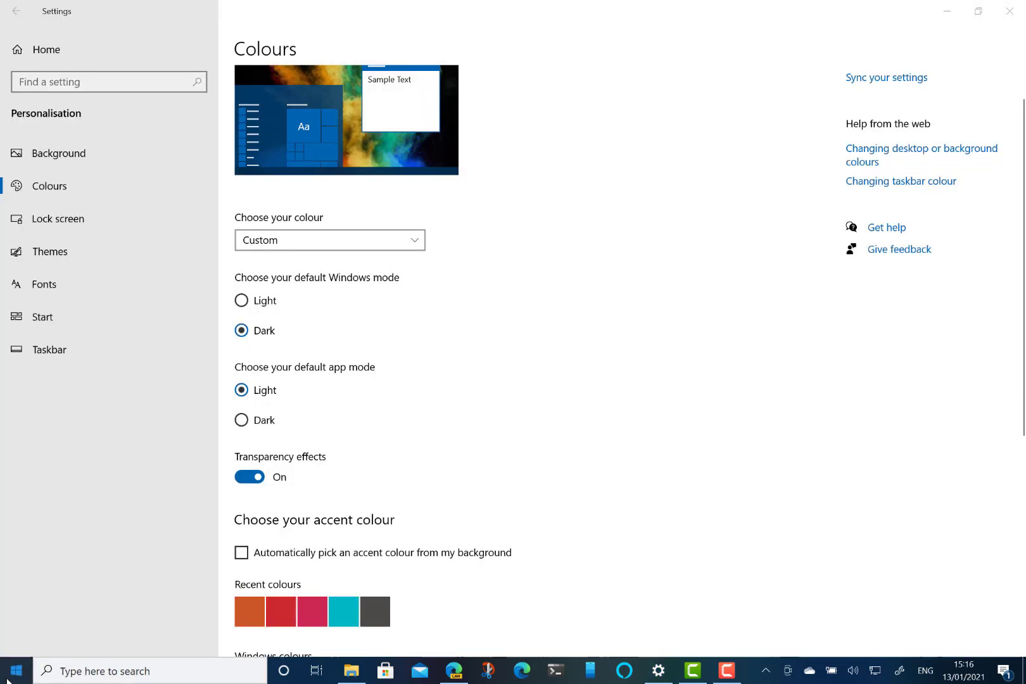
{"action": "left_click", "coordinate": [13, 670]}
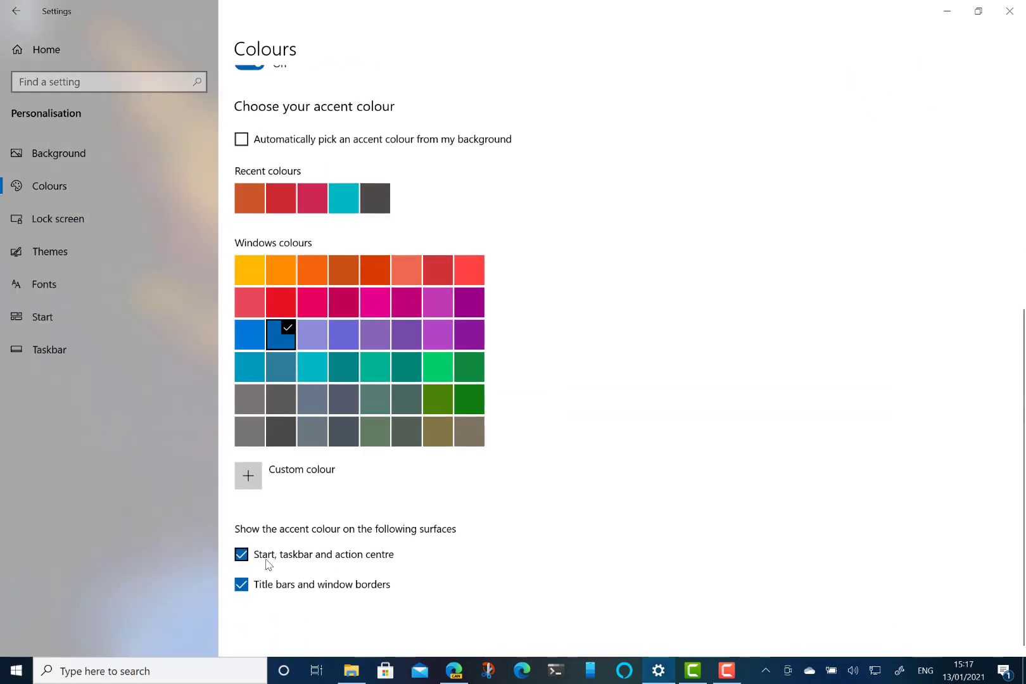
Toggle 'Start, taskbar and action centre' off and on, make the accent red, and preview it in Start.
{"action": "left_click", "coordinate": [241, 555]}
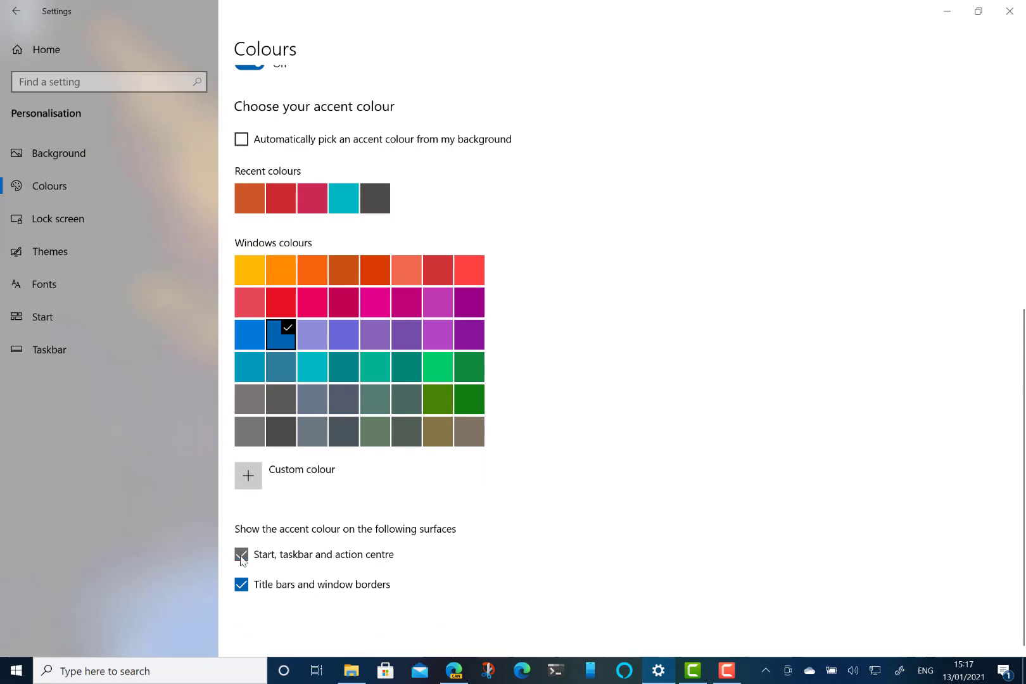
{"action": "left_click", "coordinate": [241, 555]}
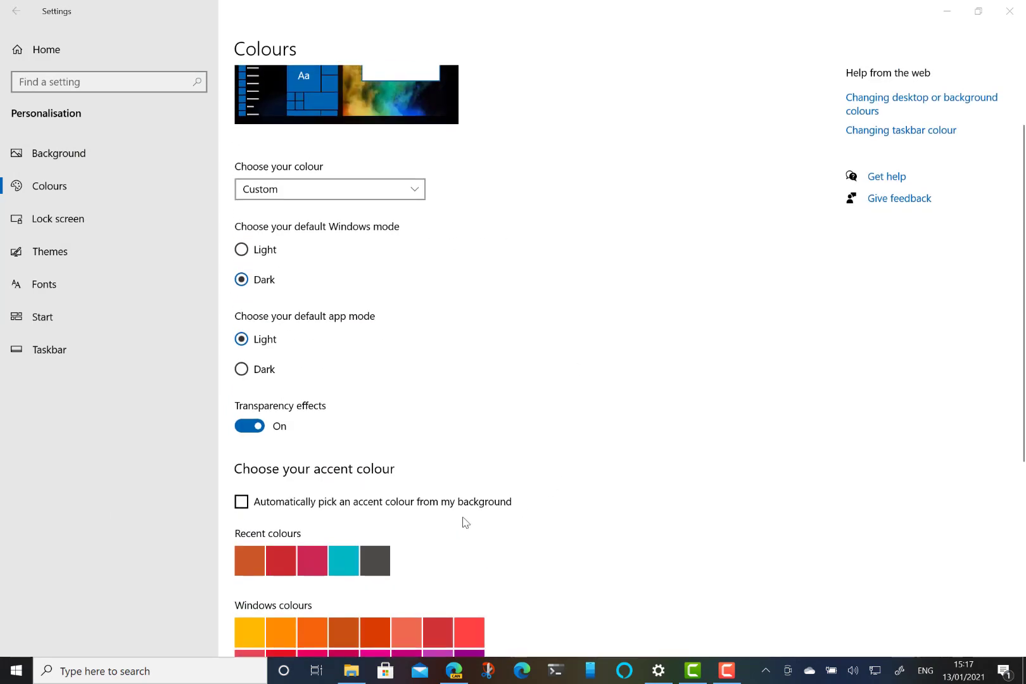
{"action": "left_click", "coordinate": [350, 672]}
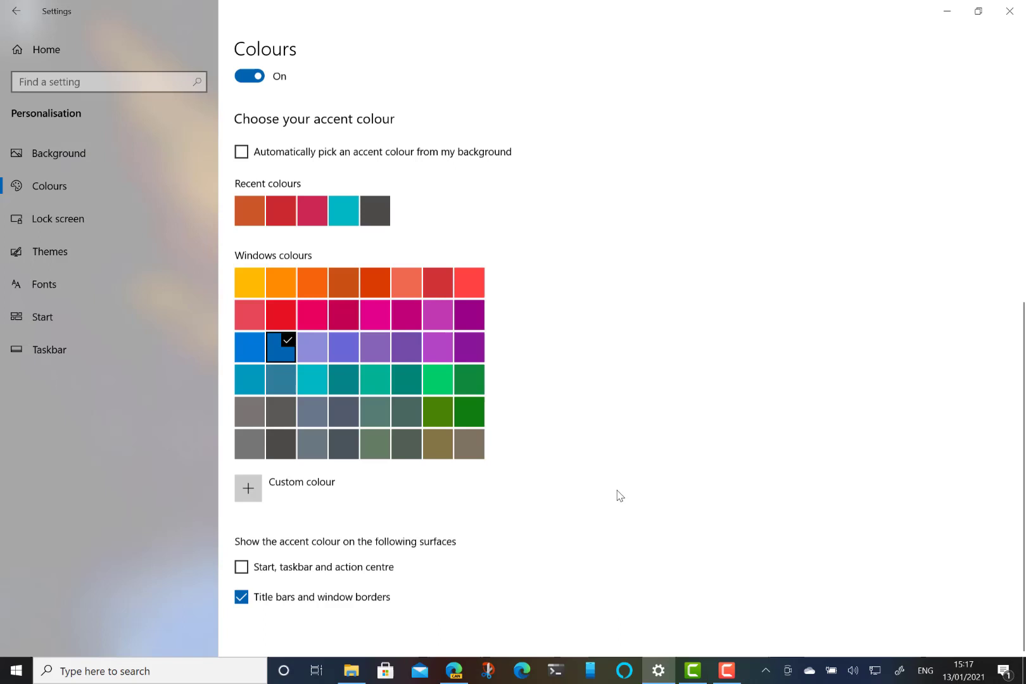
{"action": "left_click", "coordinate": [240, 566]}
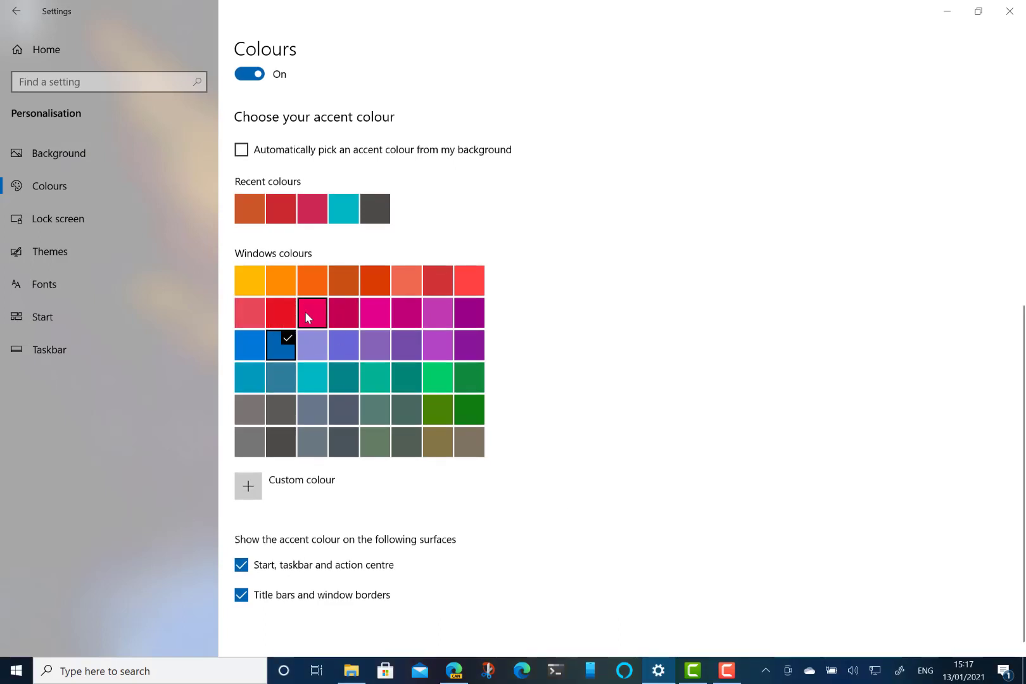
{"action": "left_click", "coordinate": [281, 313]}
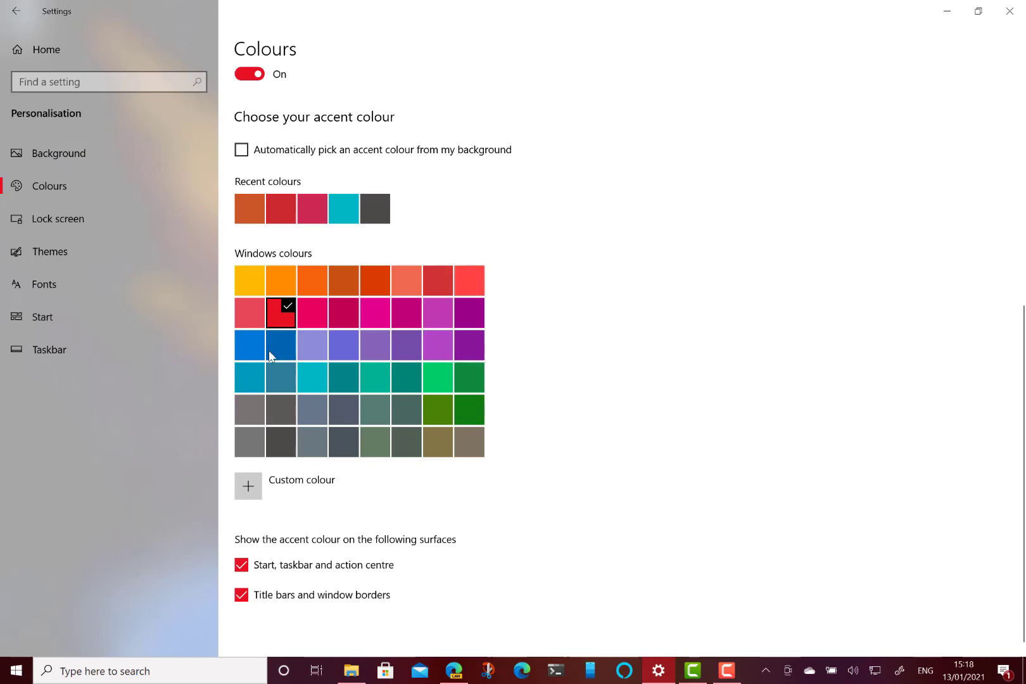
{"action": "left_click", "coordinate": [14, 670]}
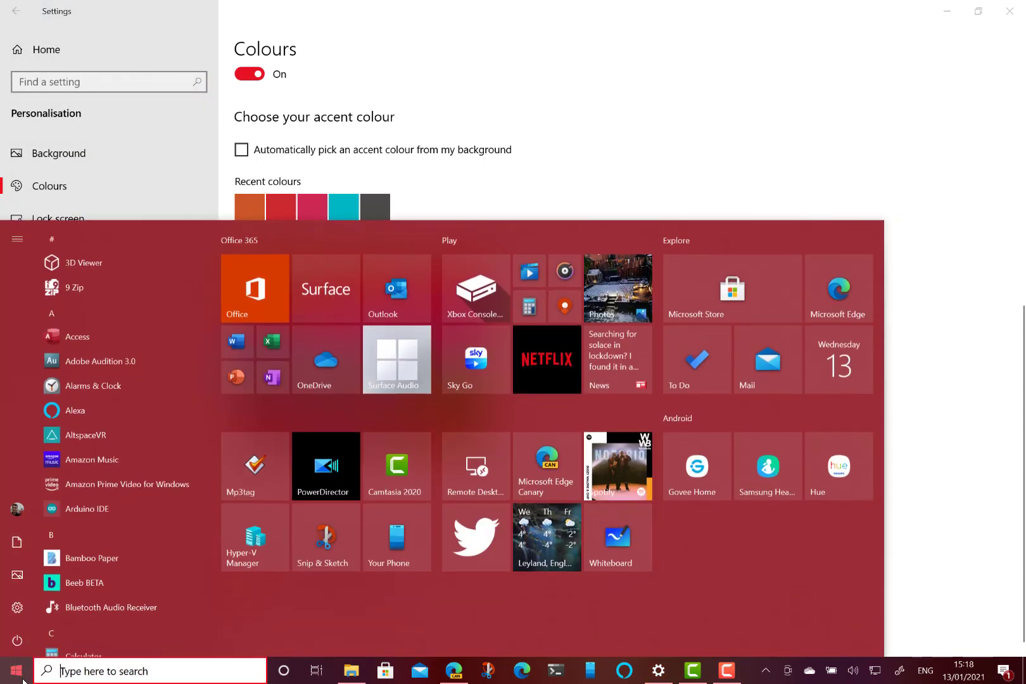
{"action": "mouse_move", "coordinate": [811, 560]}
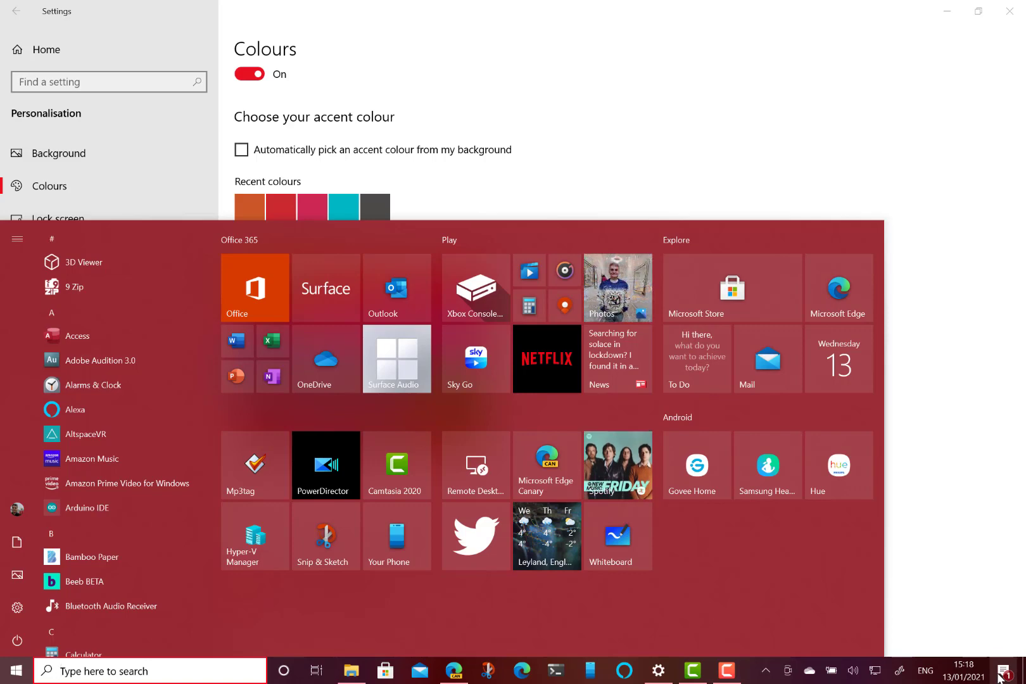
{"action": "left_click", "coordinate": [1001, 668]}
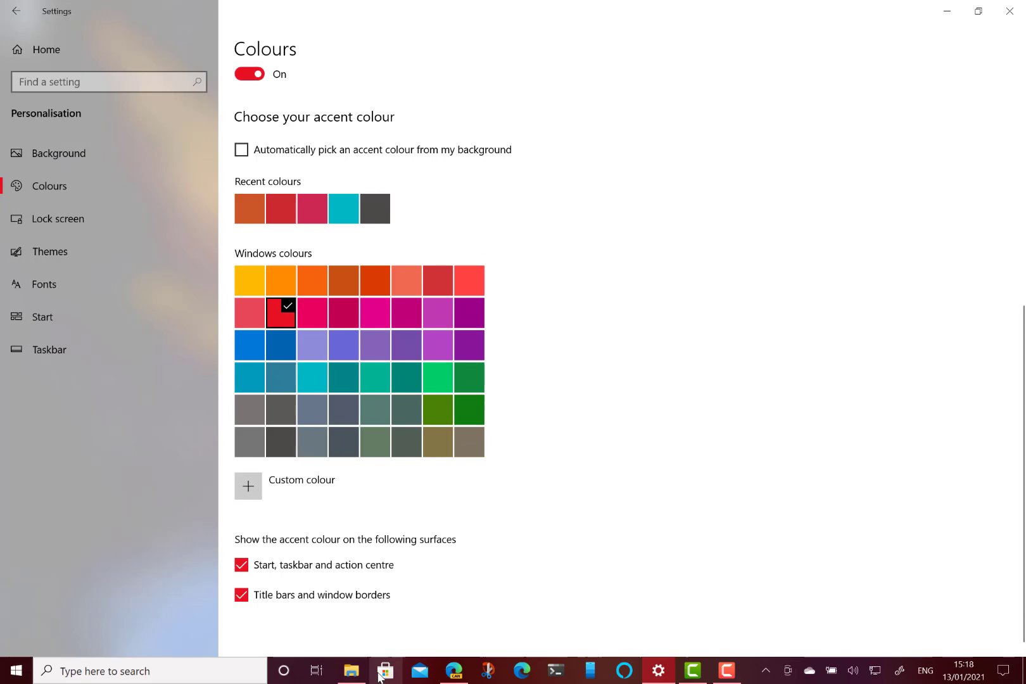
{"action": "mouse_move", "coordinate": [406, 511]}
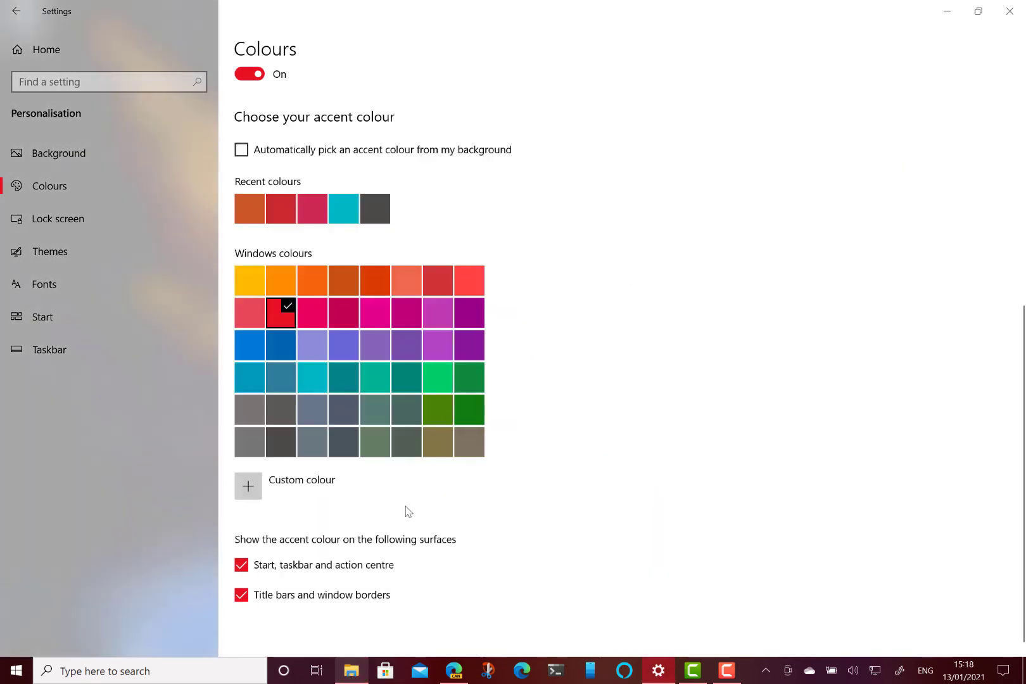
Pick the accent colour automatically from the background, then close Settings to show the desktop.
{"action": "scroll", "scroll_direction": "up", "scroll_amount": 3}
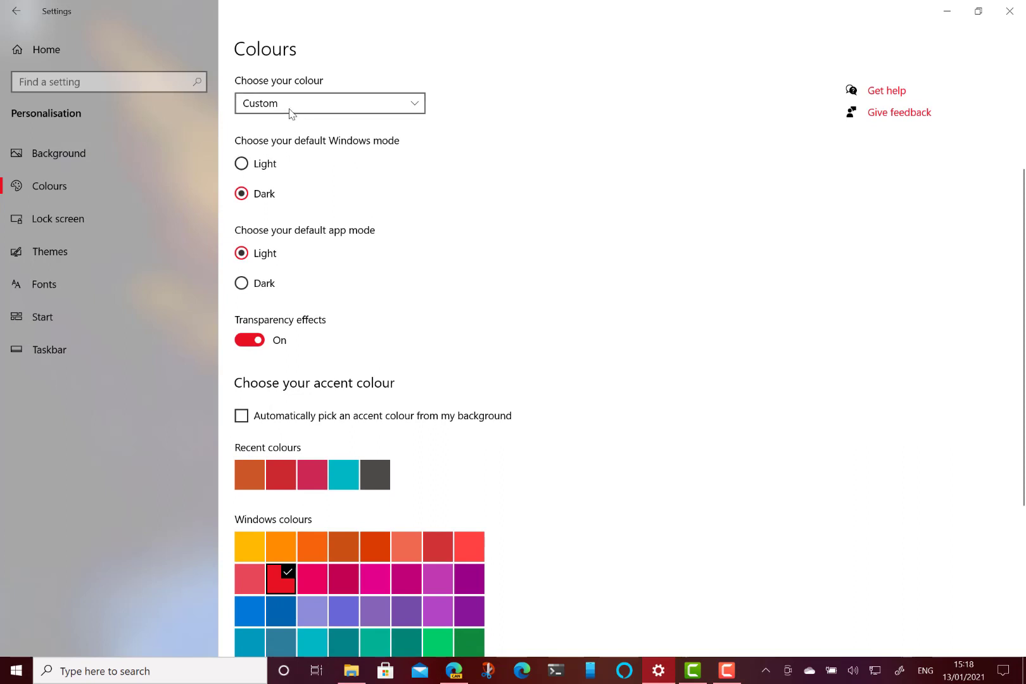
{"action": "left_click", "coordinate": [329, 104]}
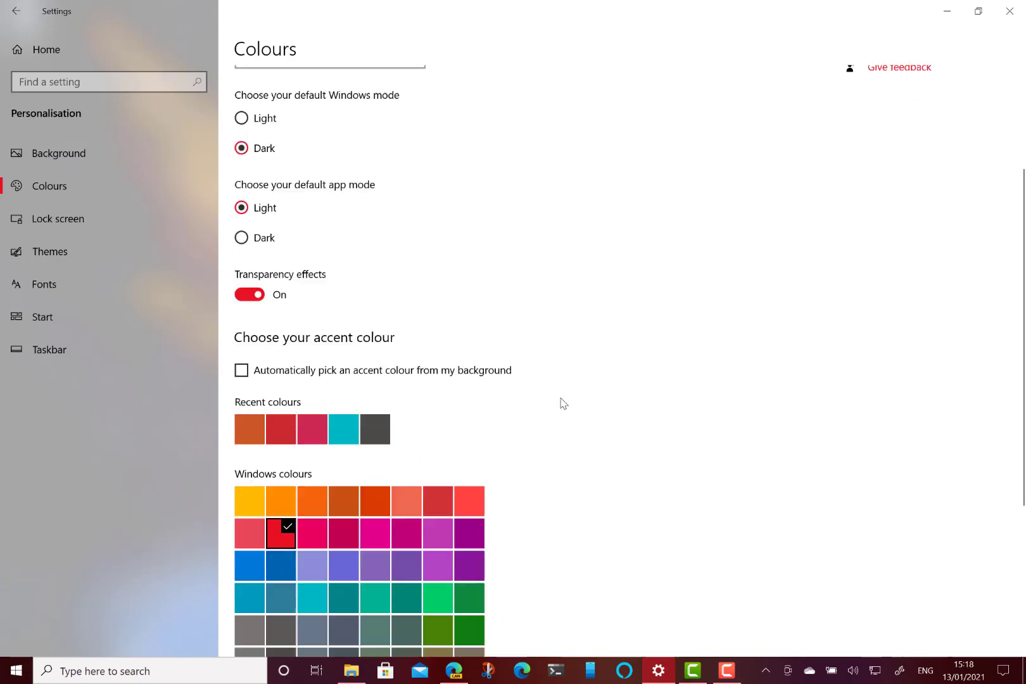
{"action": "scroll", "scroll_direction": "down", "scroll_amount": 3}
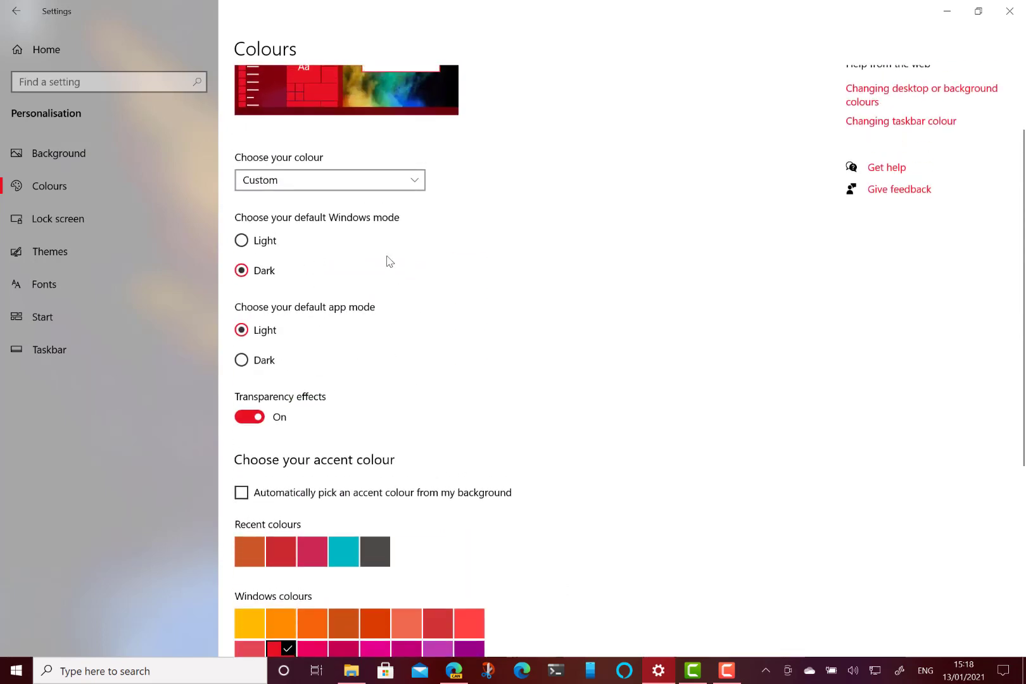
{"action": "scroll", "scroll_direction": "down", "scroll_amount": 3}
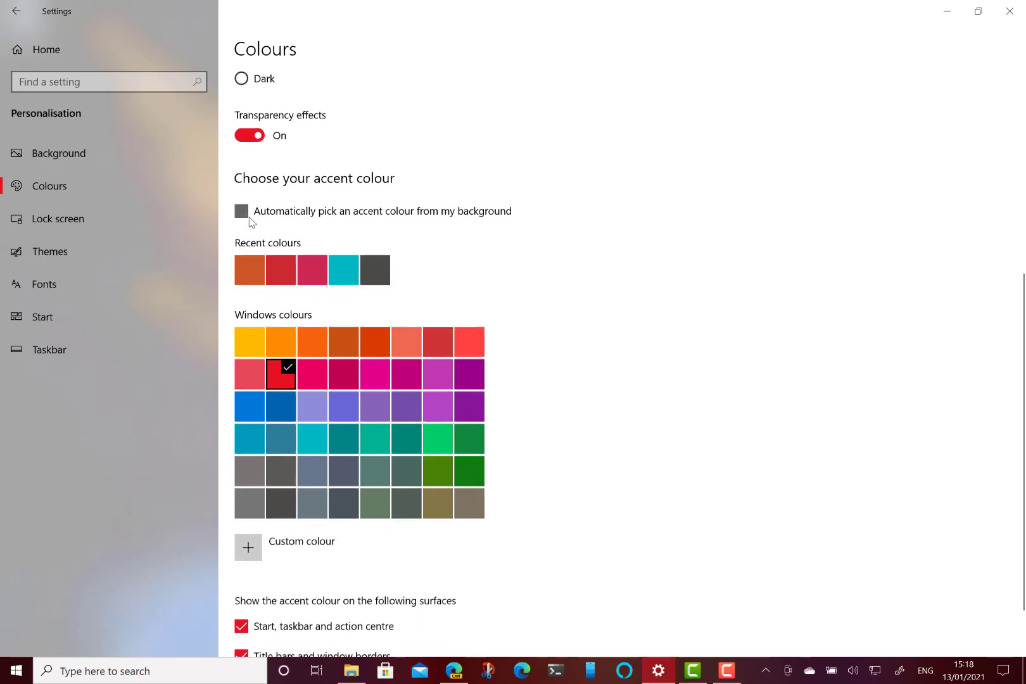
{"action": "left_click", "coordinate": [241, 212]}
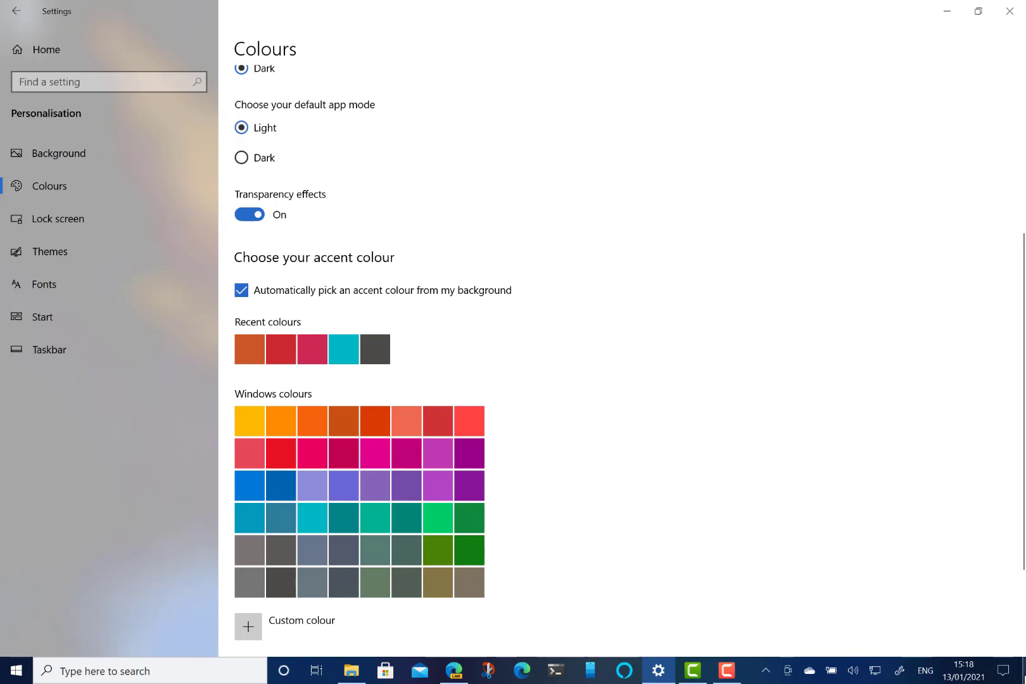
{"action": "left_click", "coordinate": [1009, 12]}
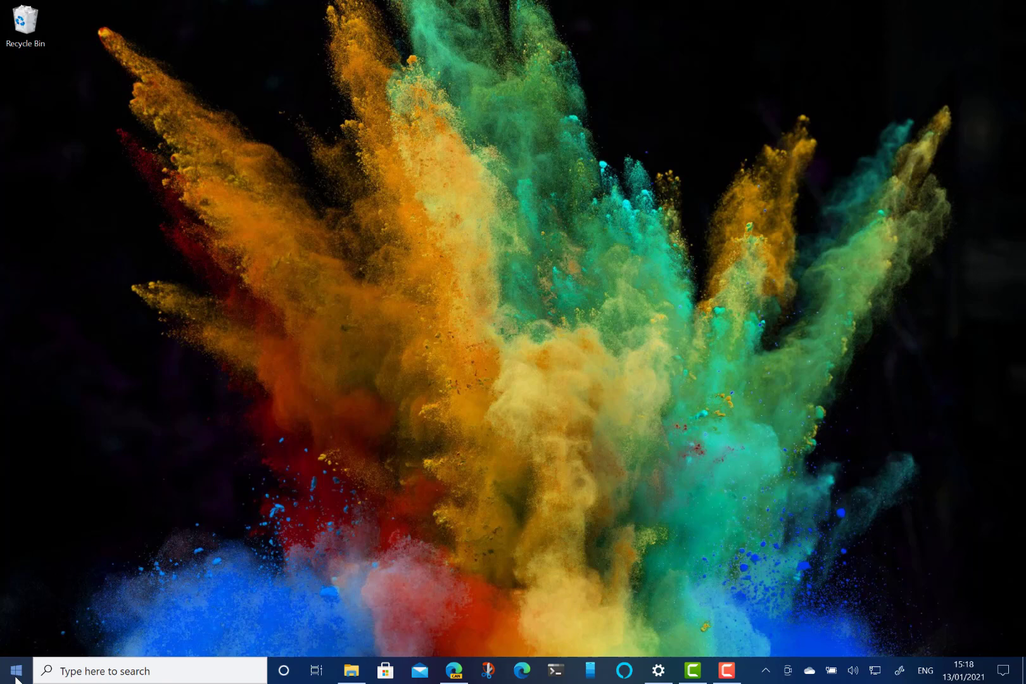
{"action": "left_click", "coordinate": [11, 670]}
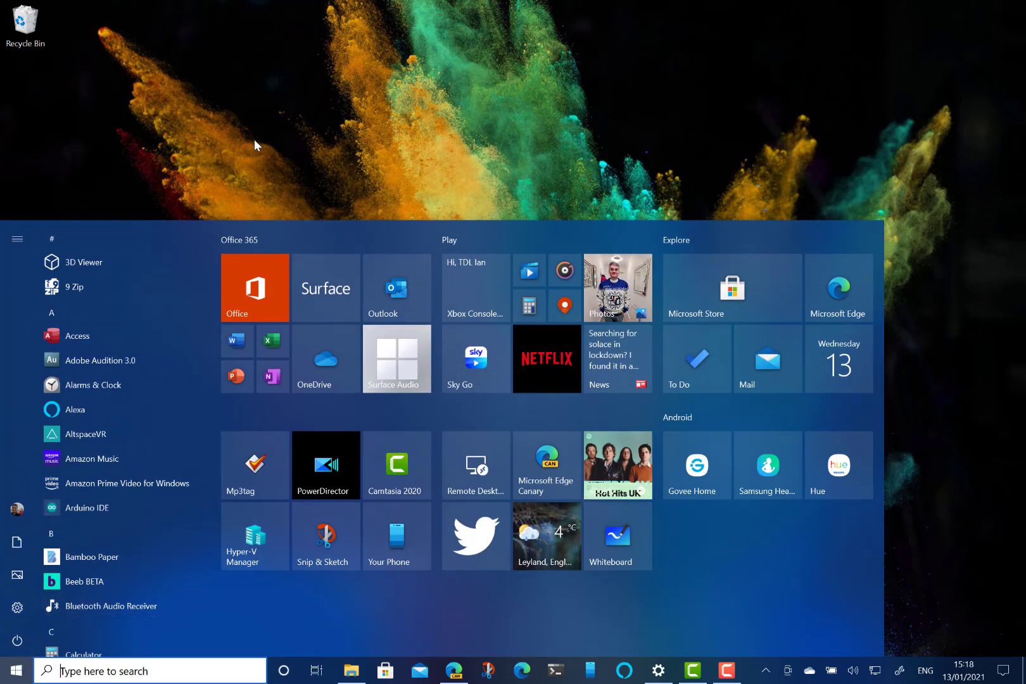
{"action": "left_click", "coordinate": [14, 670]}
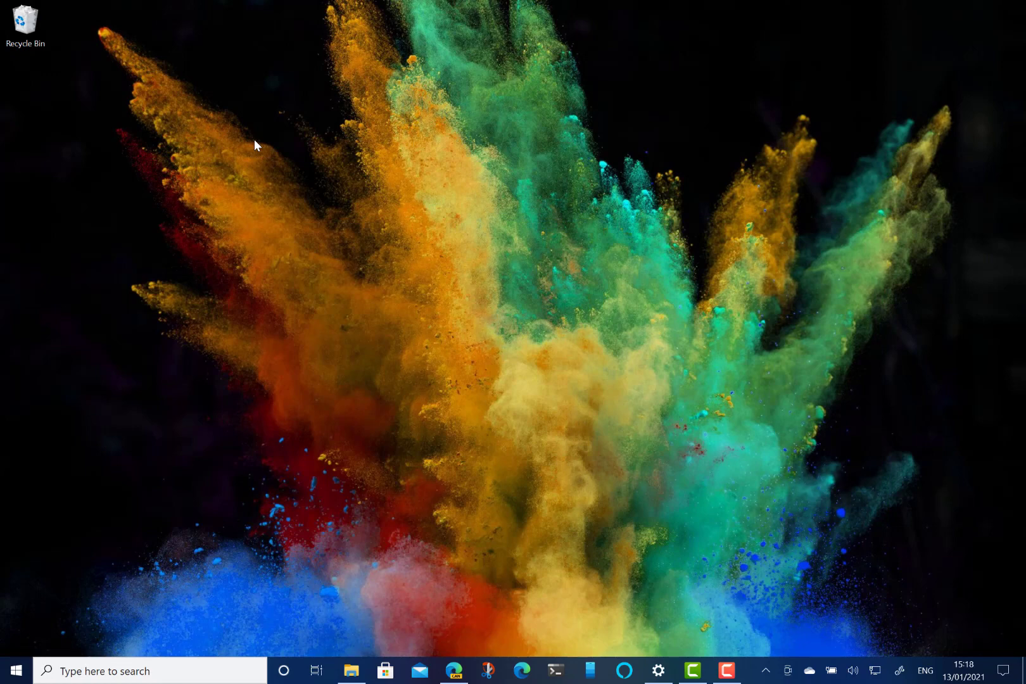
{"action": "mouse_move", "coordinate": [575, 295]}
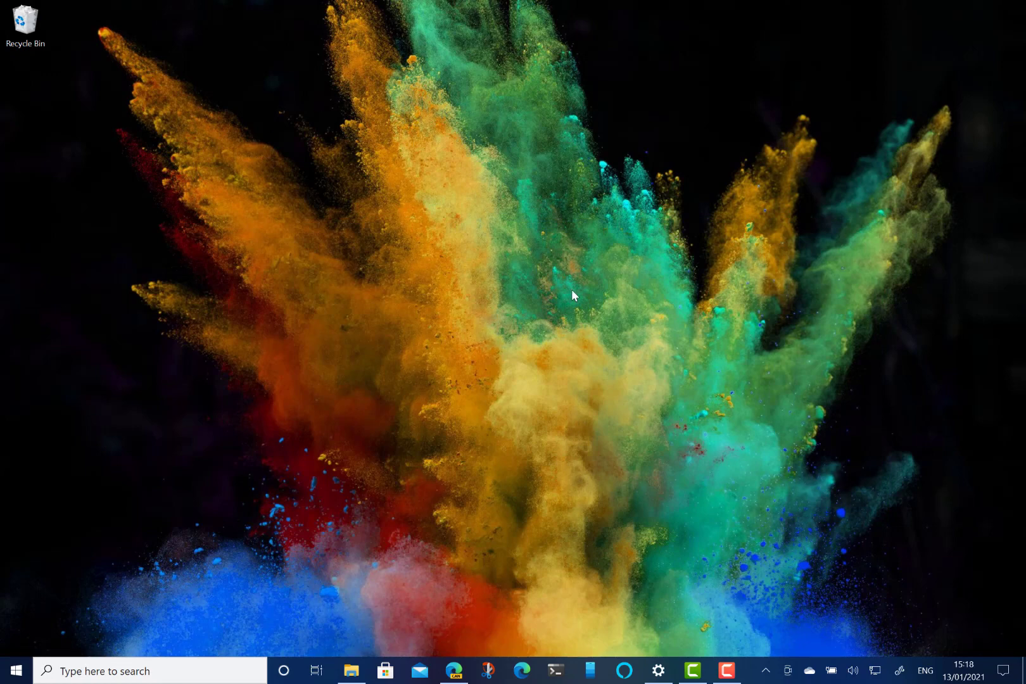